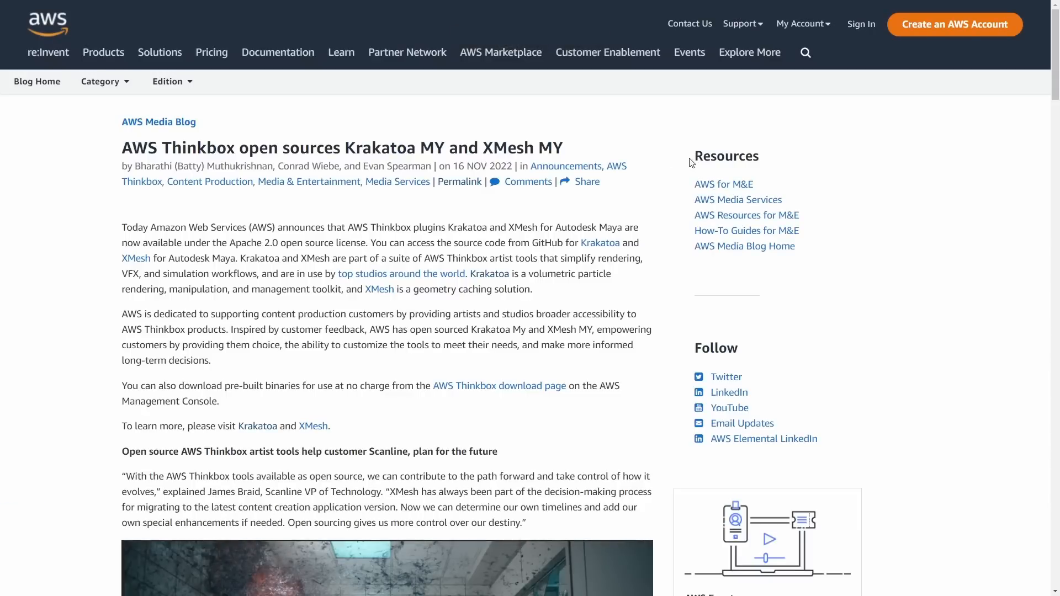
# - Highlight the article title and scroll down into the article
pyautogui.moveTo(130, 147); pyautogui.dragTo(472, 148)
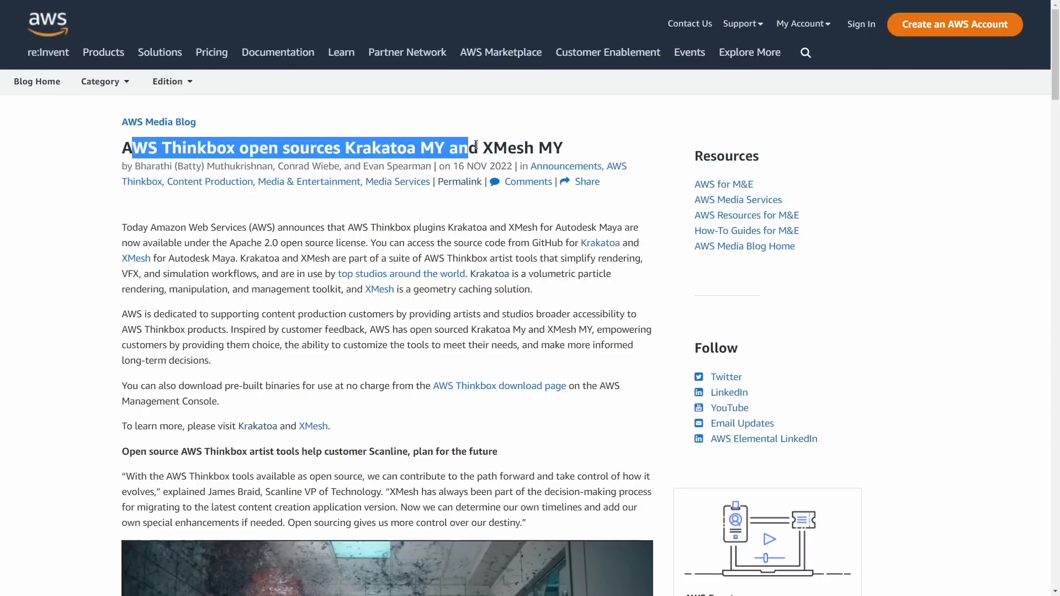
pyautogui.scroll(-3)
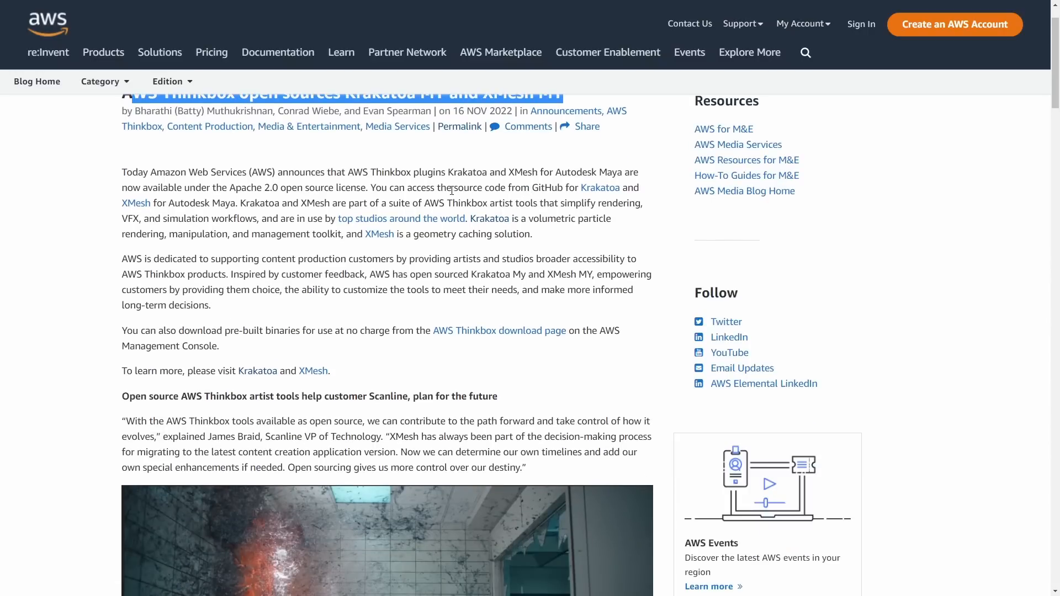
pyautogui.scroll(-3)
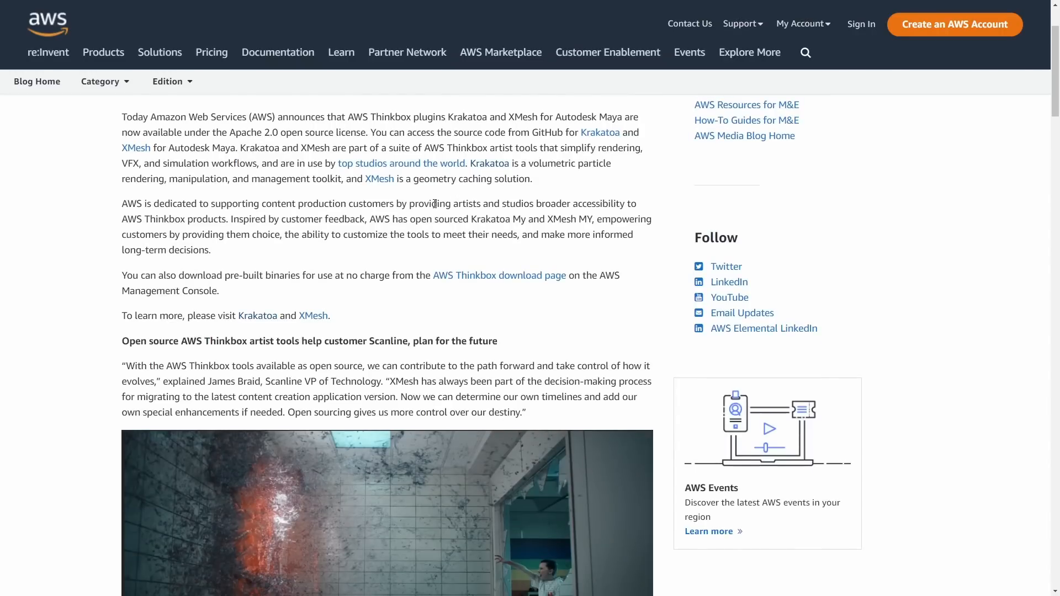
pyautogui.scroll(-3)
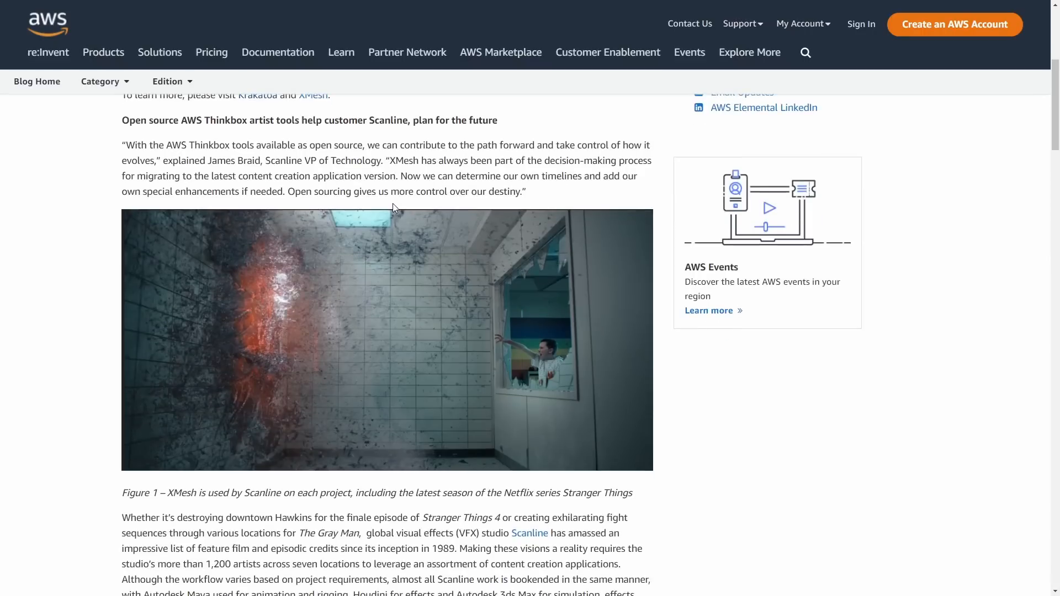
pyautogui.moveTo(446, 200)
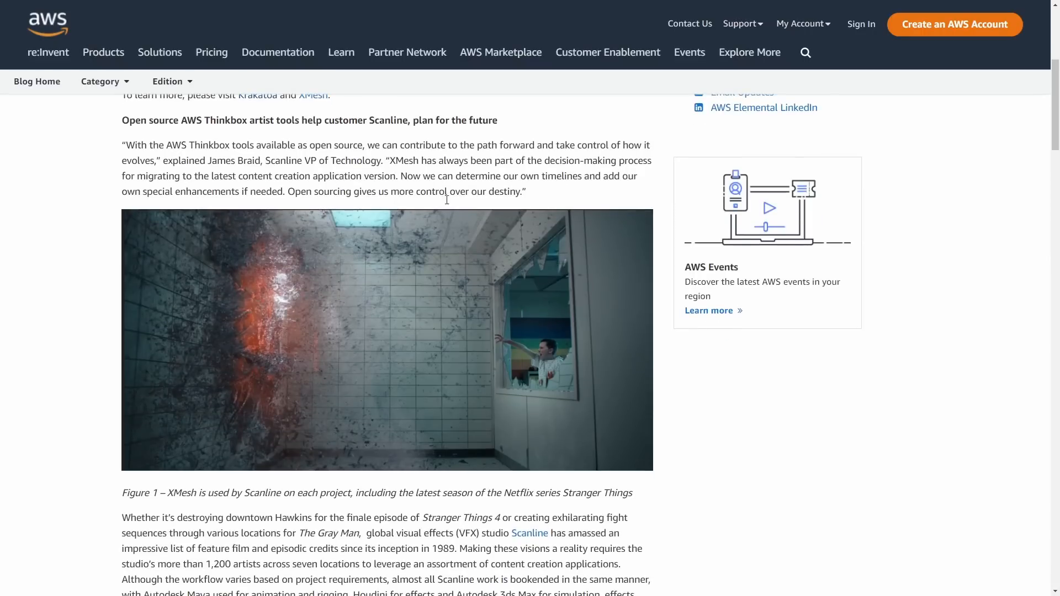
# - Highlight the Figure 1 caption about Stranger Things, then read further down
pyautogui.moveTo(167, 492); pyautogui.dragTo(293, 493)
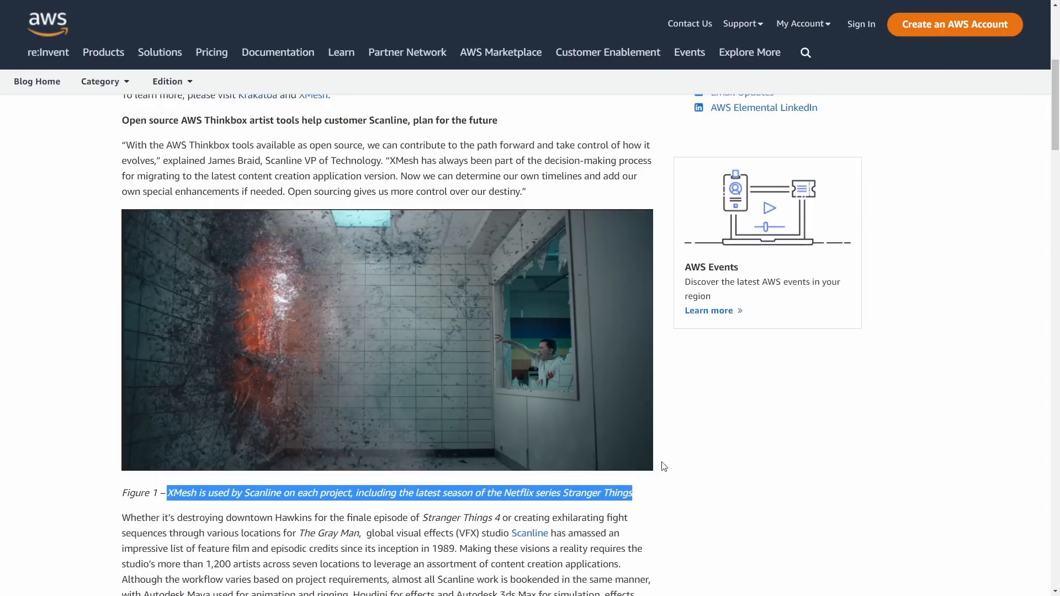
pyautogui.scroll(-3)
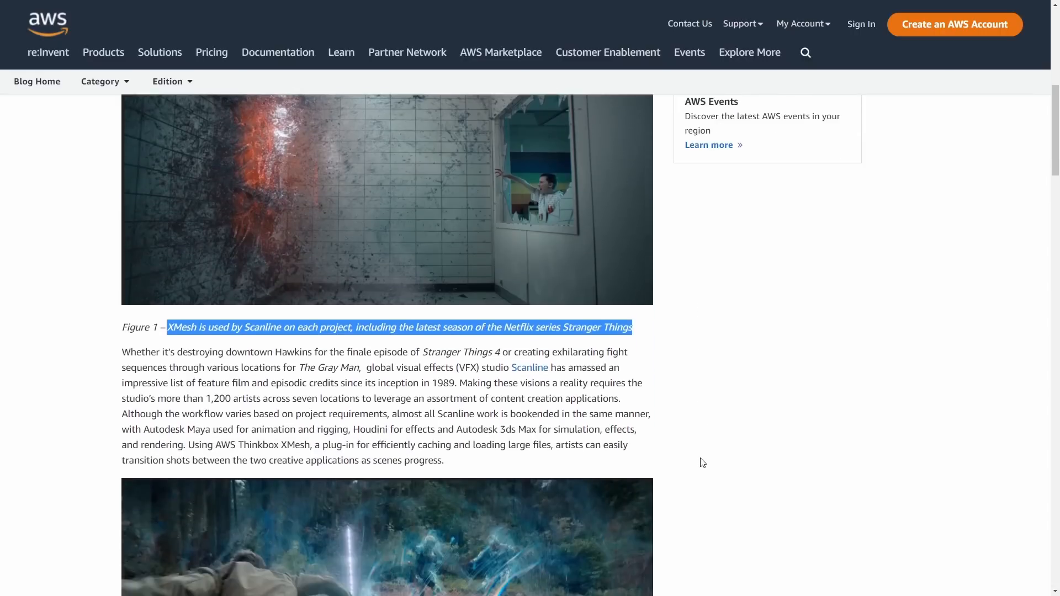
pyautogui.moveTo(686, 445)
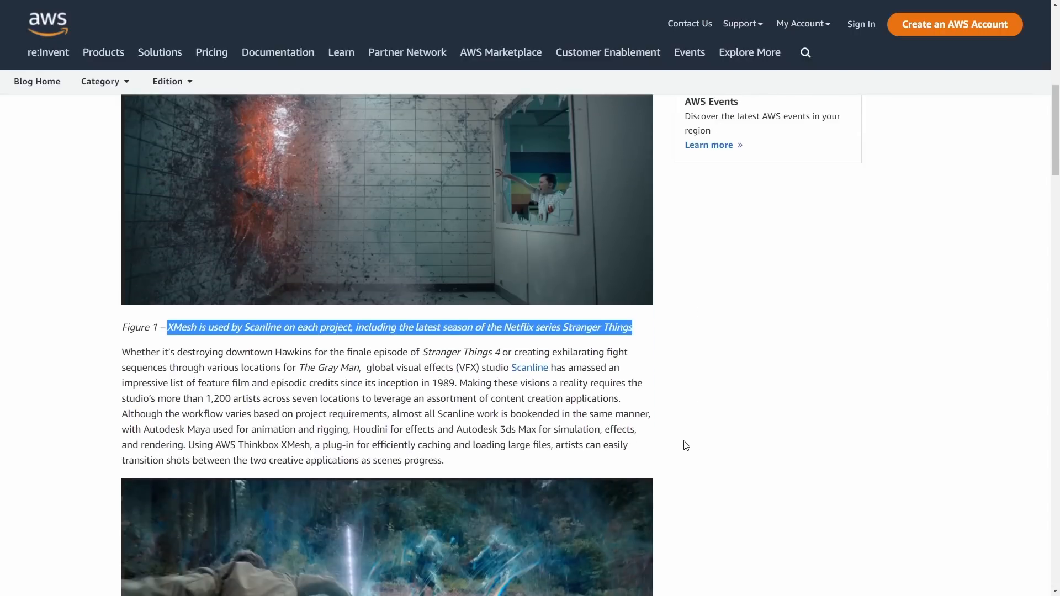
pyautogui.scroll(-3)
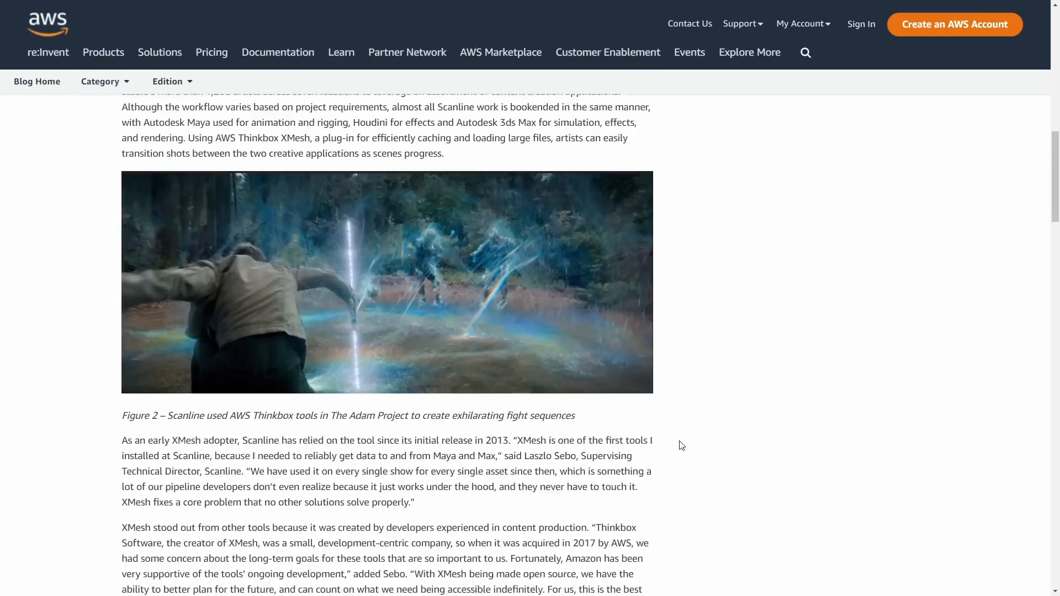
pyautogui.scroll(-3)
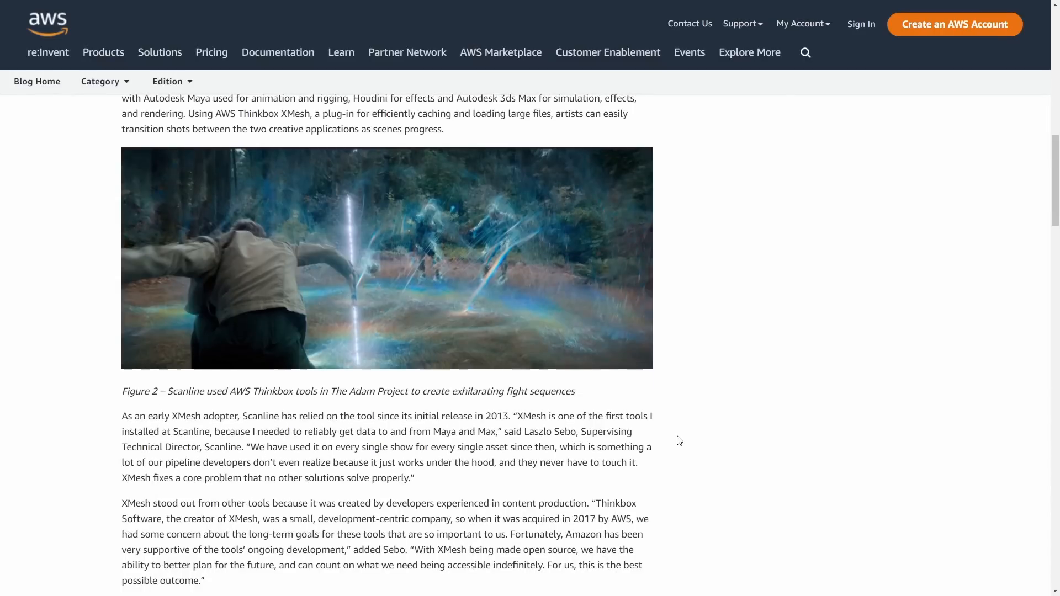
pyautogui.scroll(-3)
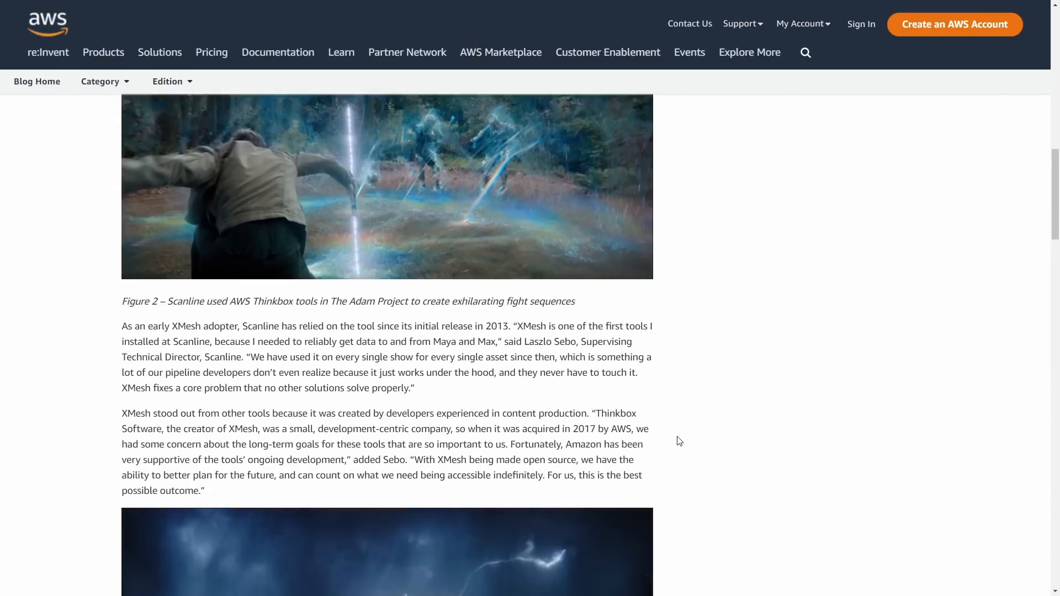
pyautogui.scroll(-3)
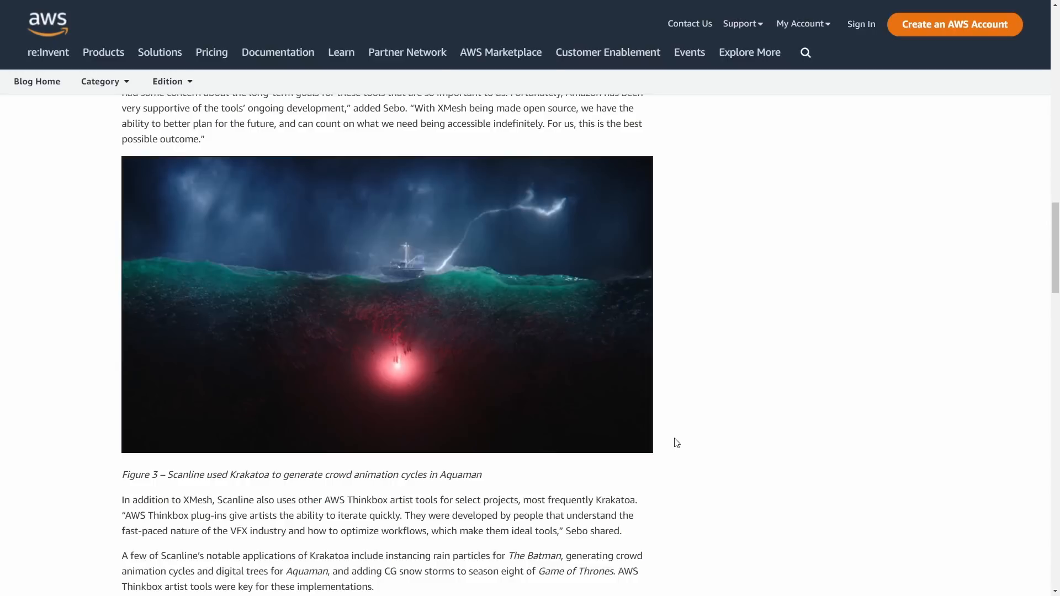
pyautogui.scroll(-3)
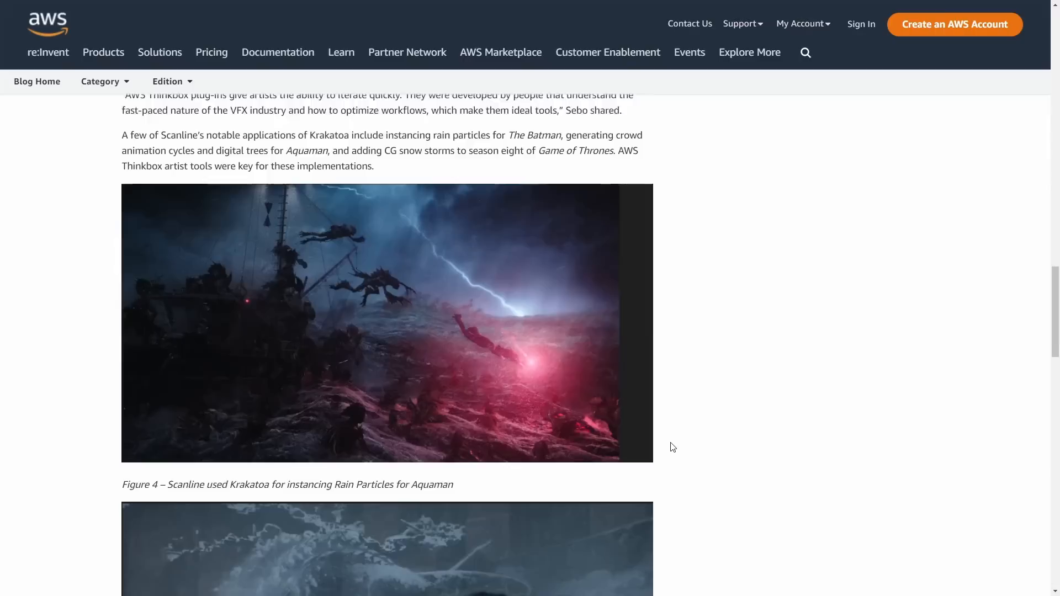
pyautogui.scroll(-3)
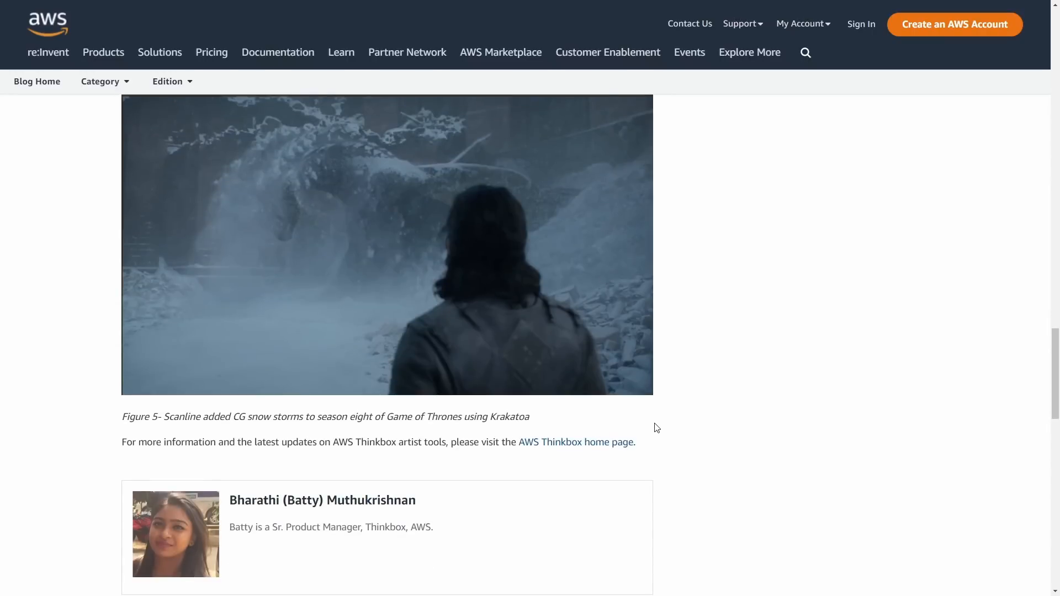
pyautogui.moveTo(721, 364)
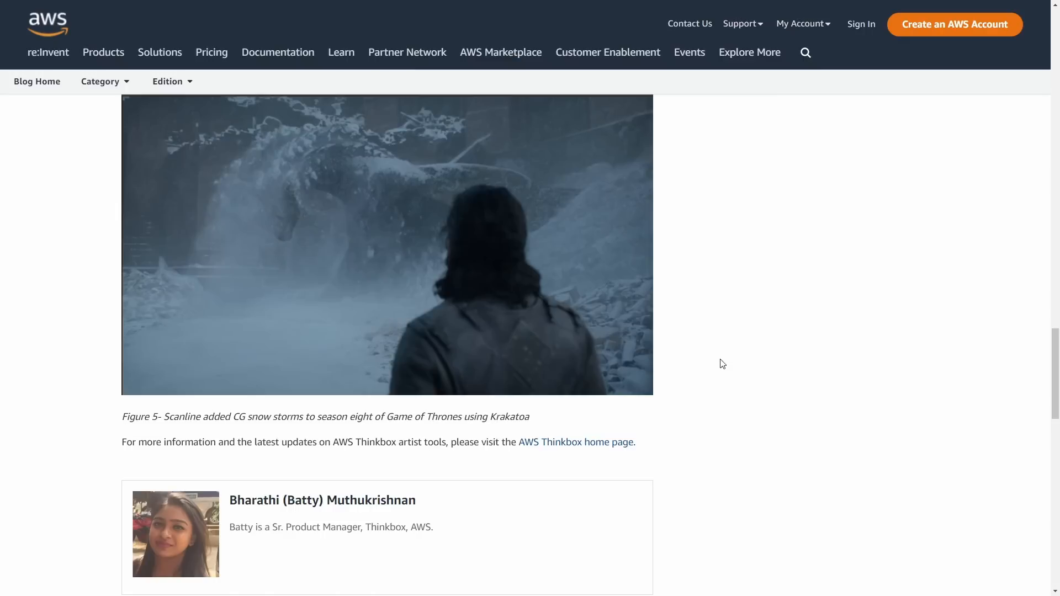
pyautogui.moveTo(707, 323)
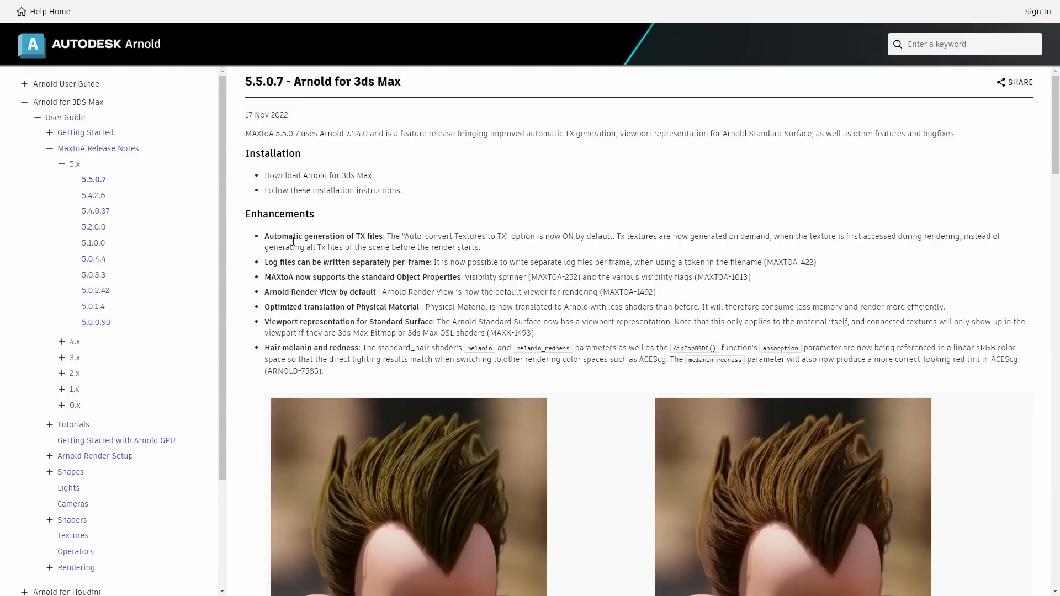
pyautogui.moveTo(398, 234)
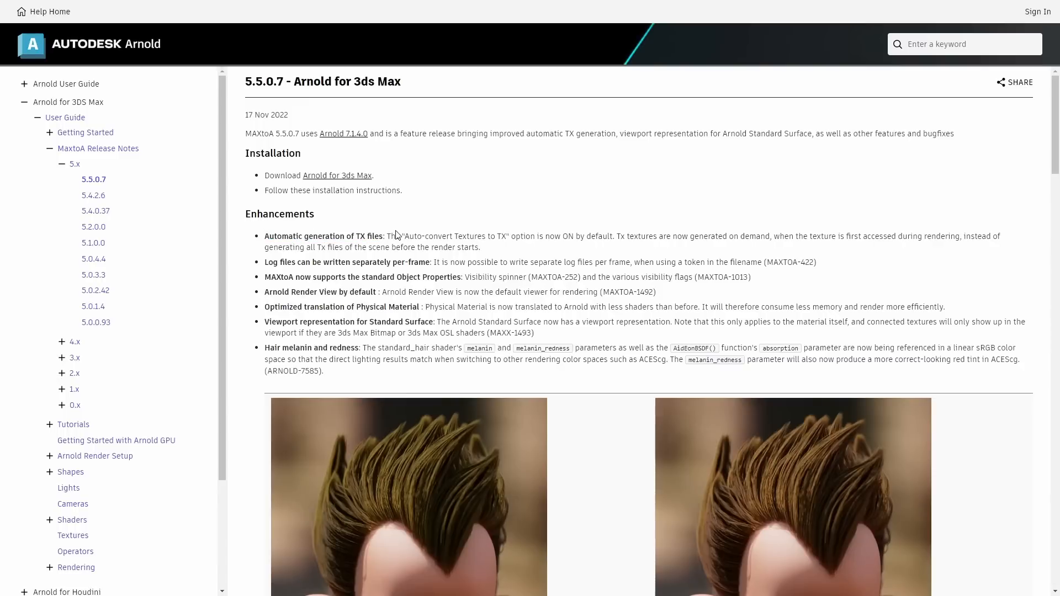
# - Highlight the 'Viewport representation for Standard Surface' and 'Sharp textures through reflections and refractions' items
pyautogui.moveTo(272, 235); pyautogui.dragTo(385, 236)
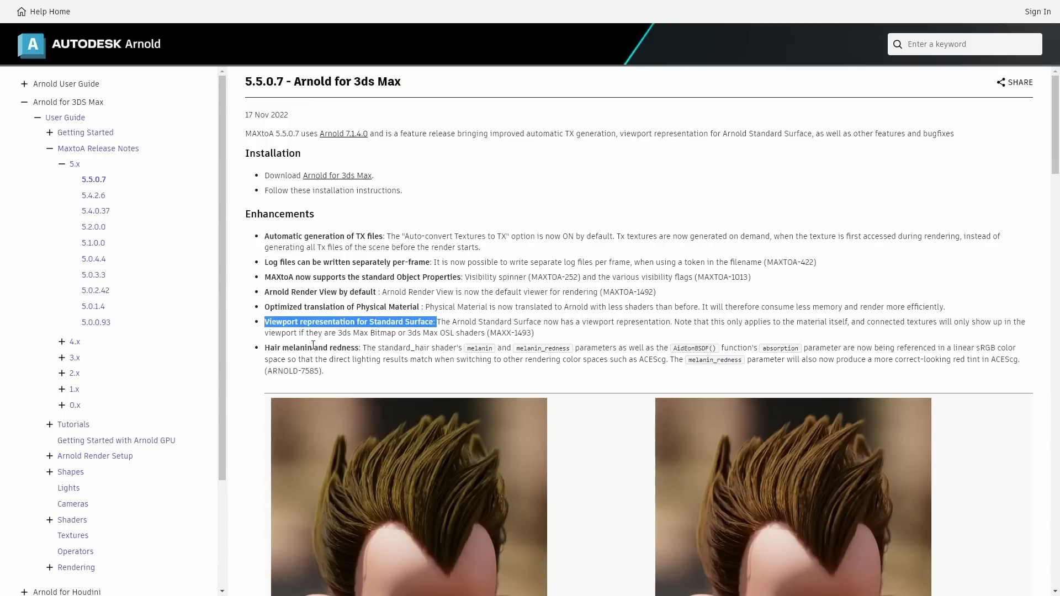
pyautogui.scroll(-3)
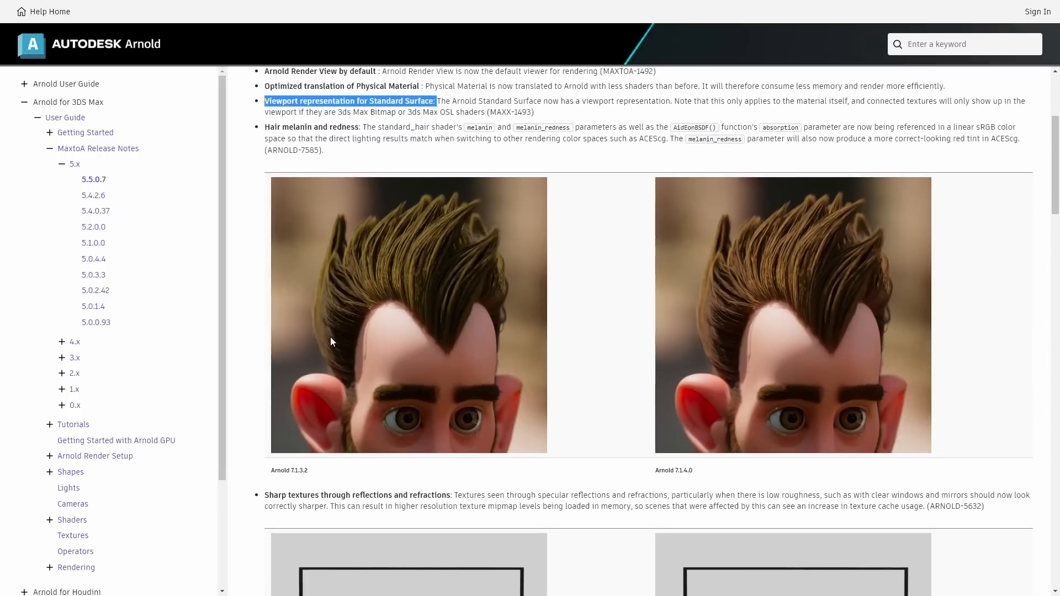
pyautogui.scroll(-3)
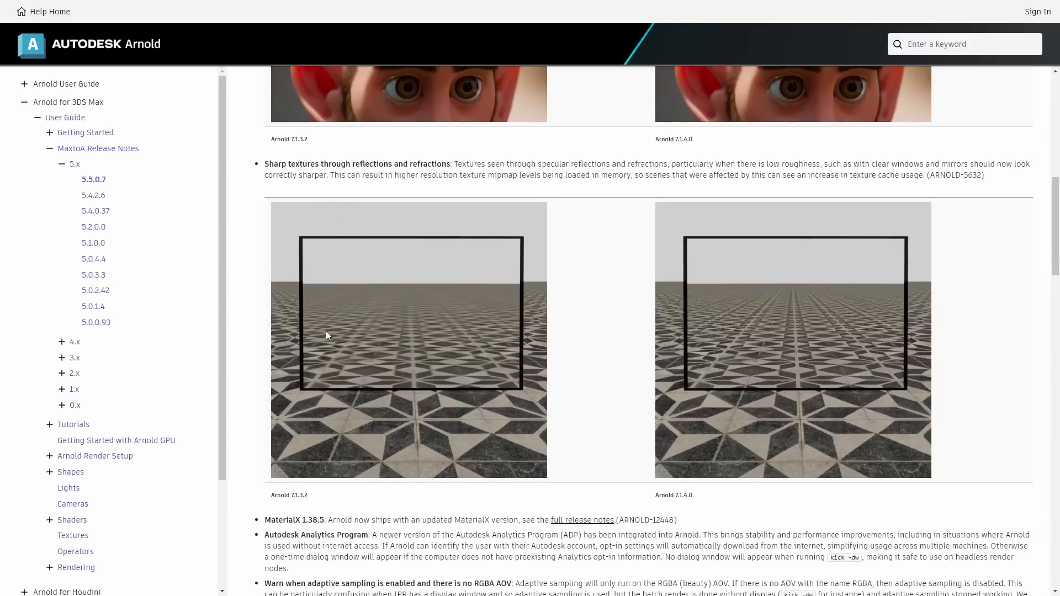
pyautogui.moveTo(264, 164); pyautogui.dragTo(346, 164)
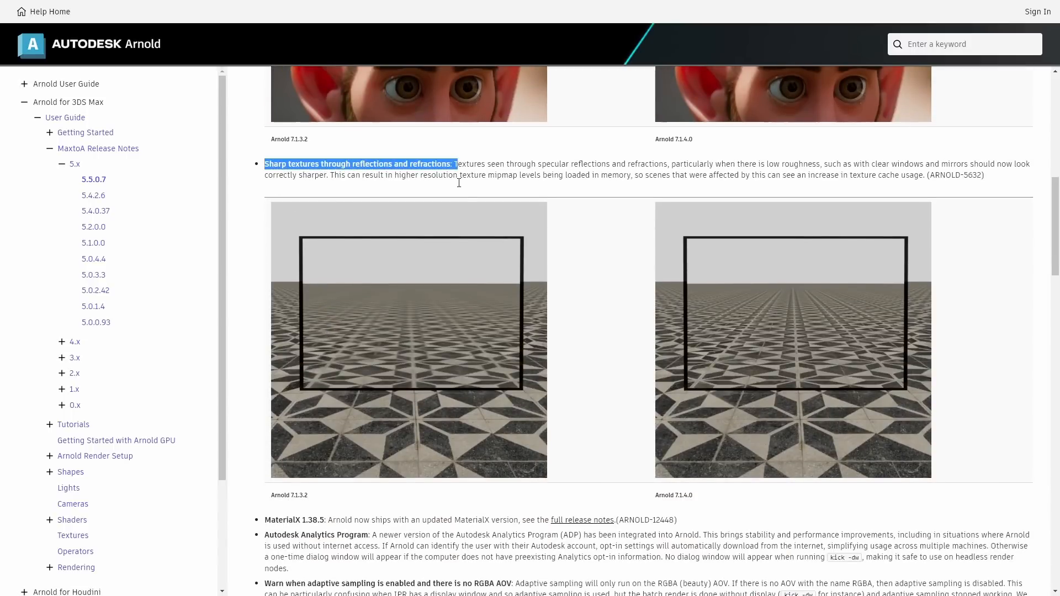
pyautogui.scroll(-3)
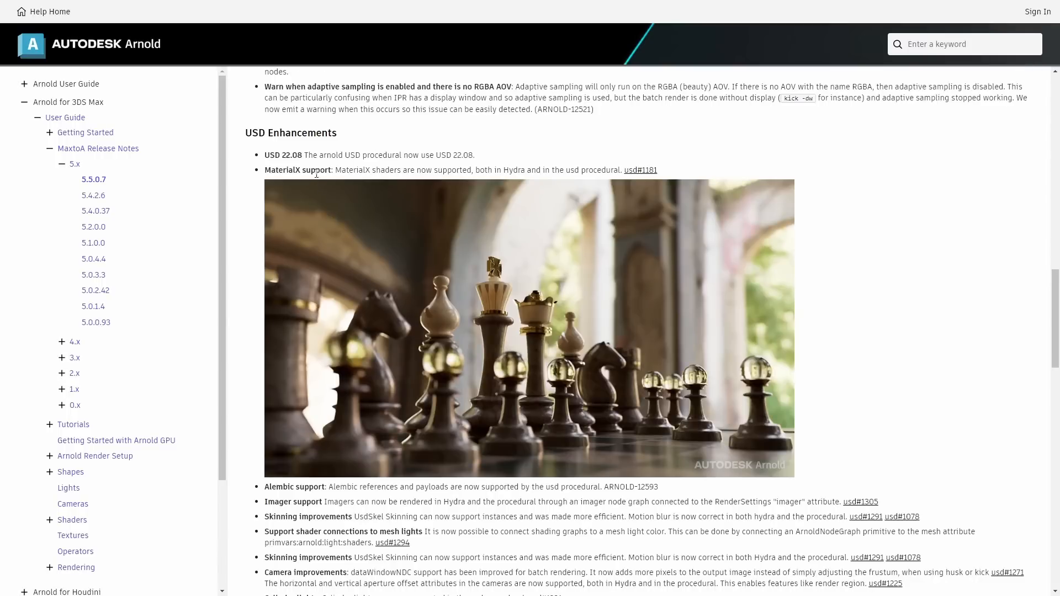
# - Highlight the MaterialX support item and two further lines below it
pyautogui.moveTo(278, 170); pyautogui.dragTo(354, 170)
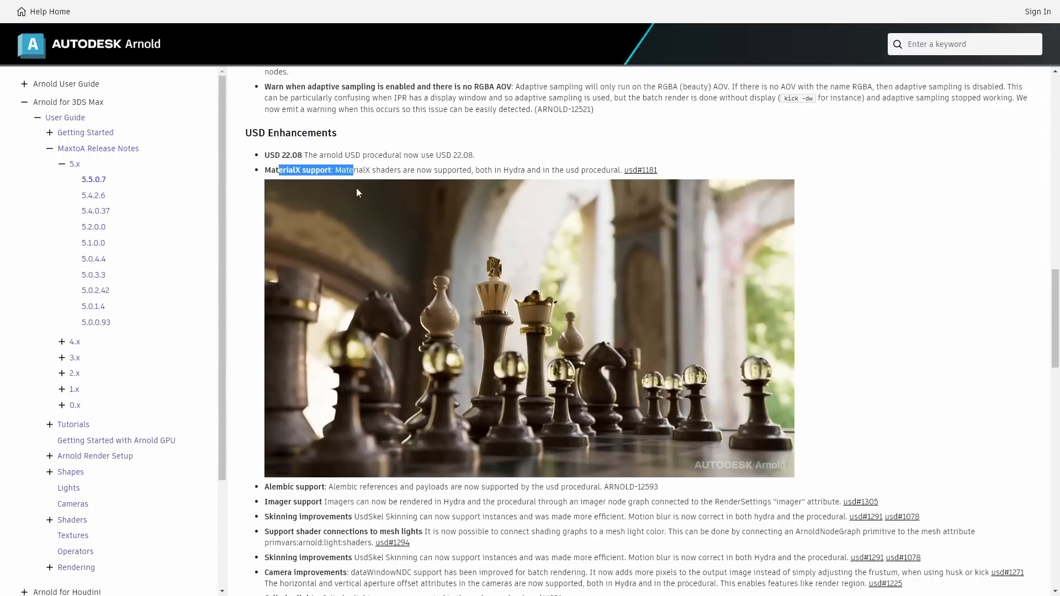
pyautogui.scroll(-3)
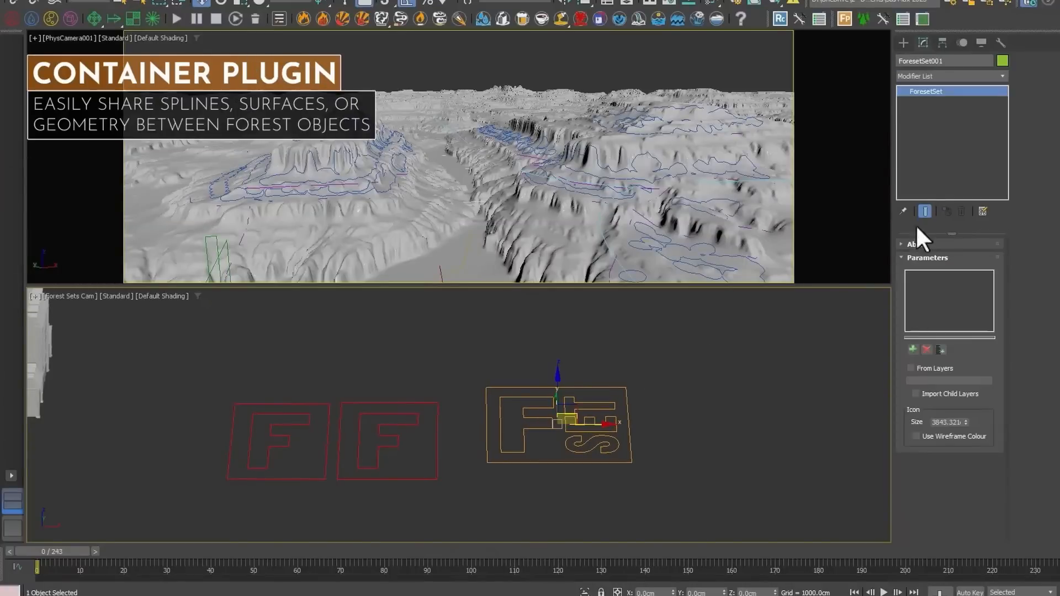
pyautogui.moveTo(37, 563); pyautogui.dragTo(253, 564)
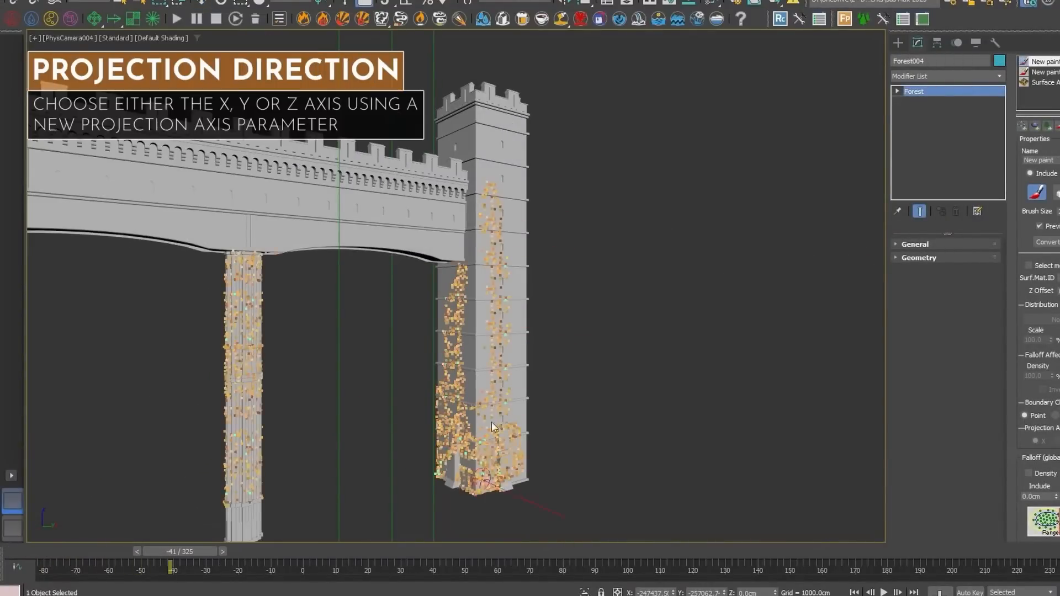
pyautogui.moveTo(170, 562); pyautogui.dragTo(300, 563)
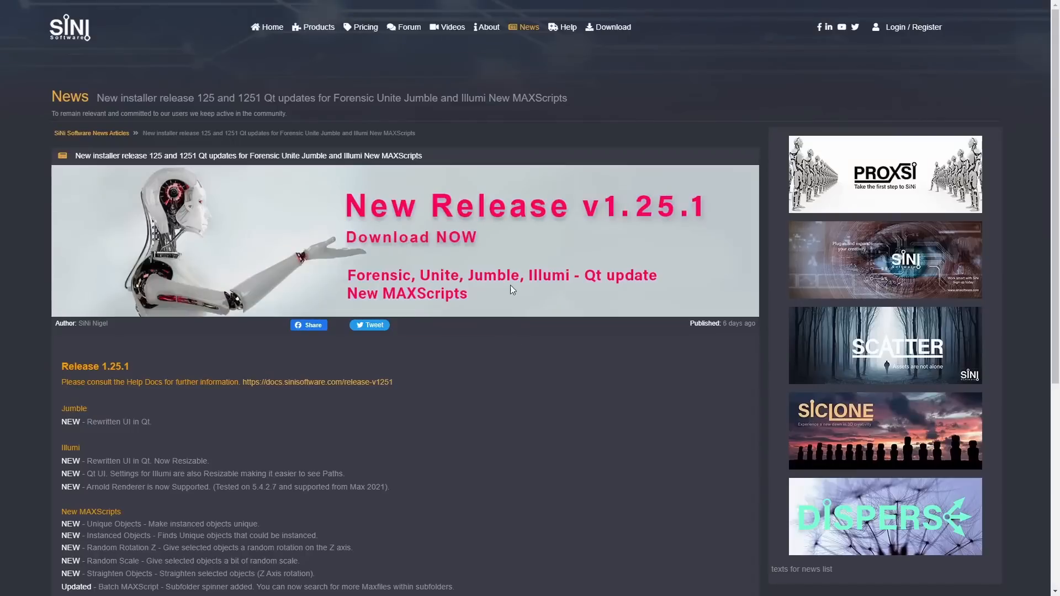
# - Highlight the Unique Objects, Instanced Objects and Random Rotation Z MAXScripts entries
pyautogui.scroll(-3)
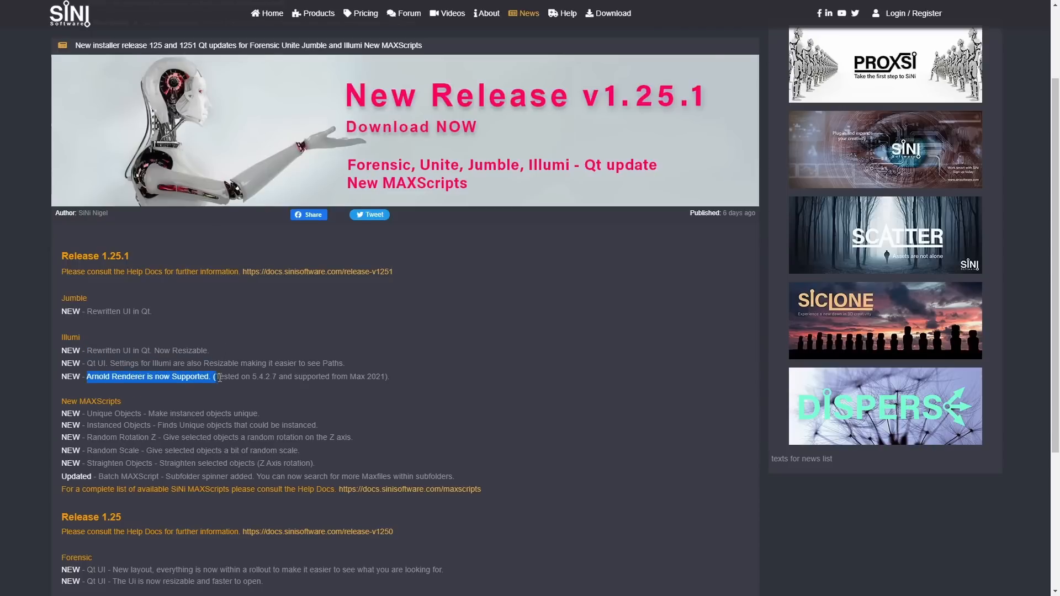
pyautogui.scroll(-3)
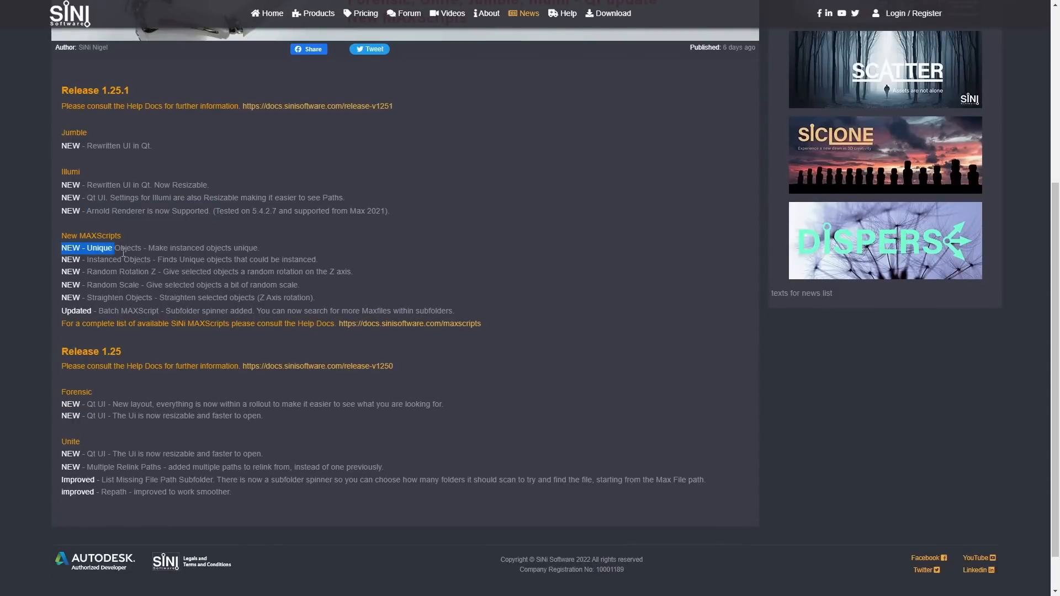
pyautogui.moveTo(121, 247); pyautogui.dragTo(332, 277)
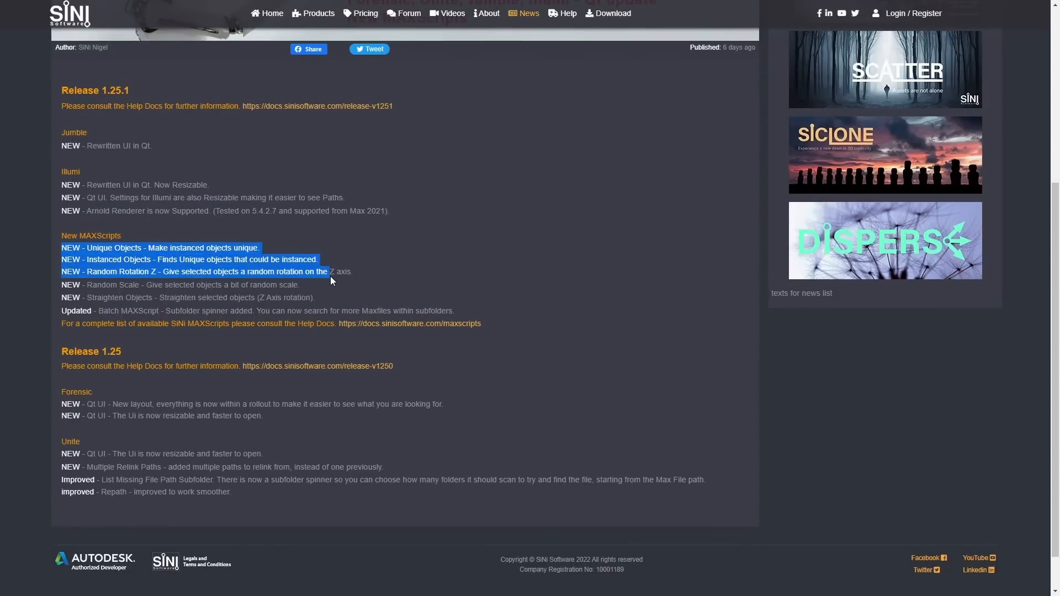
pyautogui.moveTo(329, 272); pyautogui.dragTo(438, 311)
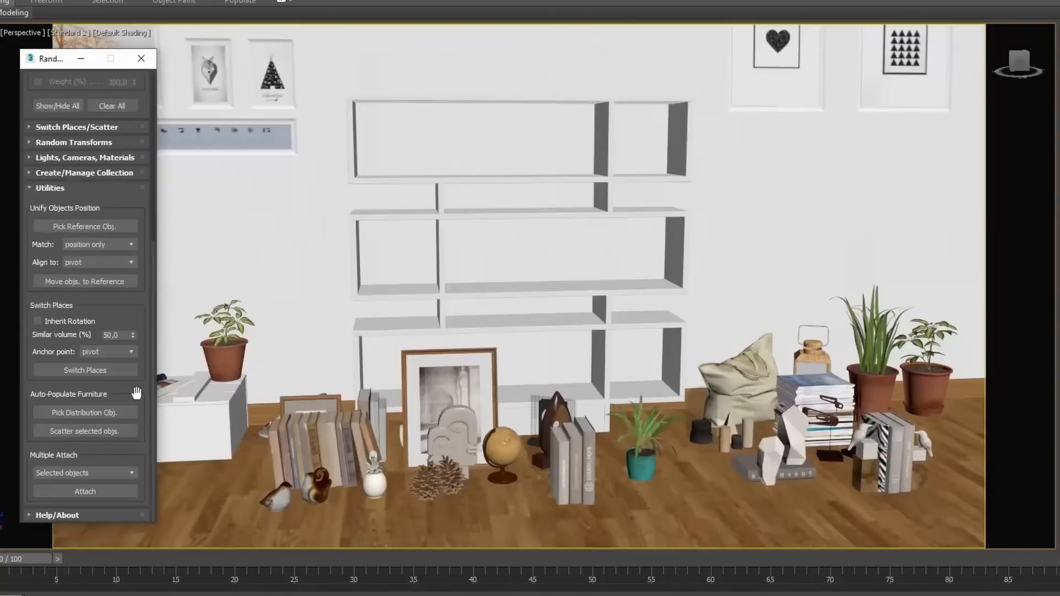
# - Scatter the selected decor onto the bookshelf, then snapshot the desk variations
pyautogui.click(84, 430)
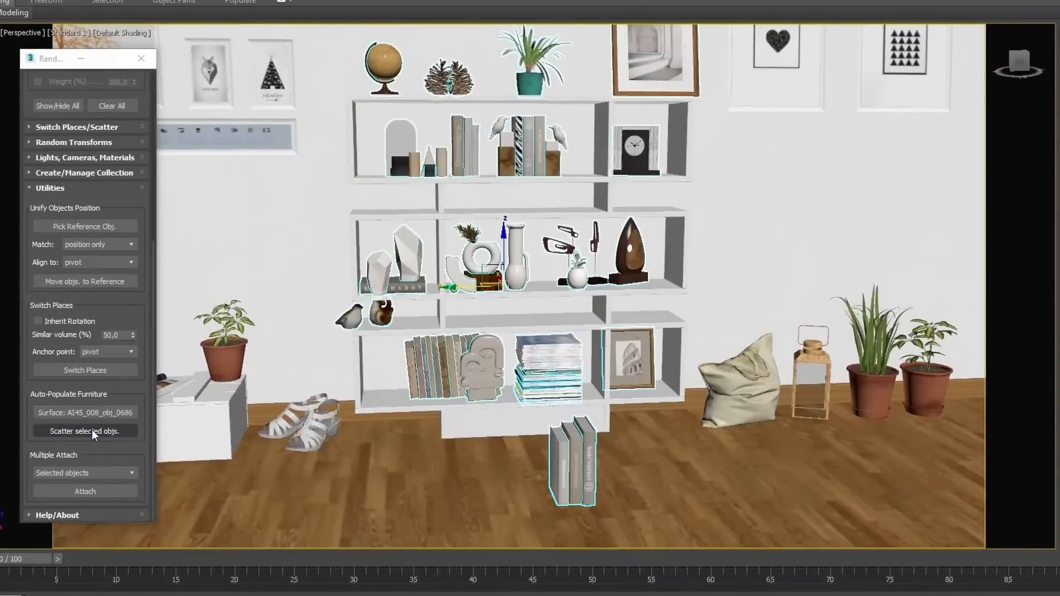
pyautogui.click(84, 431)
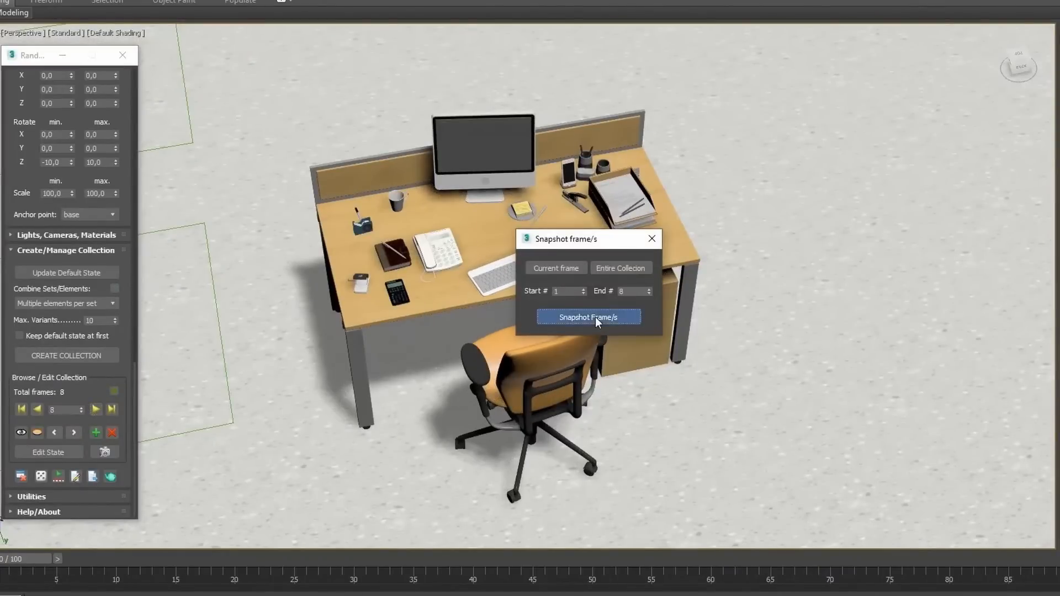
pyautogui.click(587, 317)
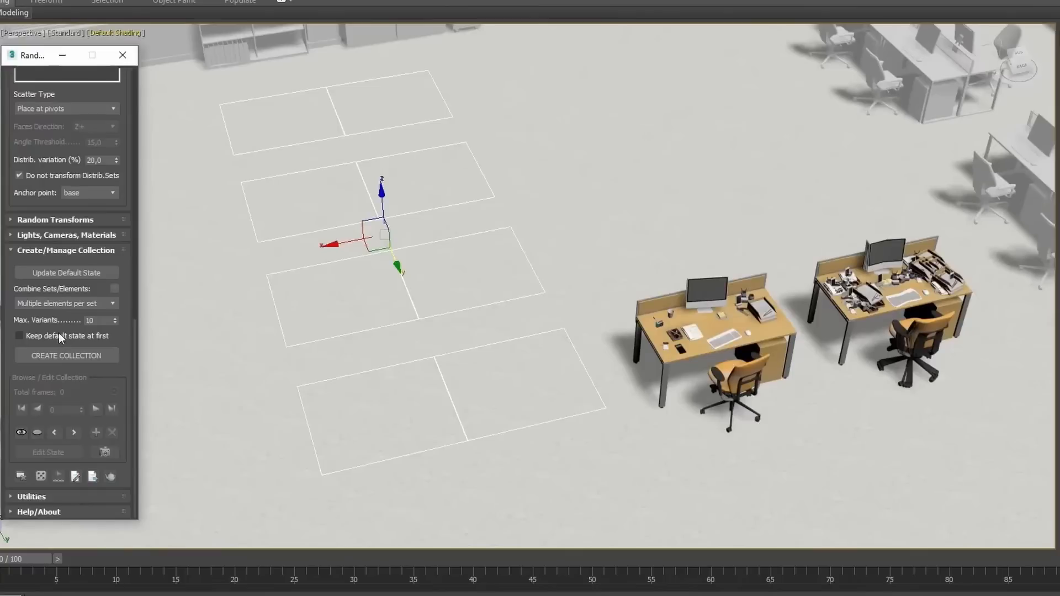
pyautogui.click(66, 355)
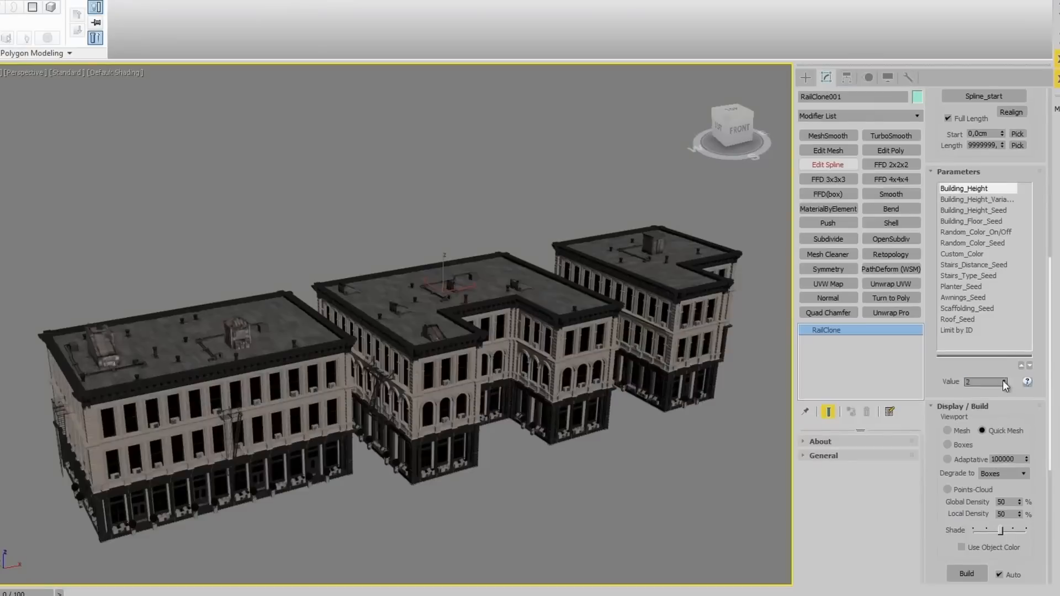
# - Change the Building_Height variation and box-select spline vertices at the right building's corner
pyautogui.click(976, 210)
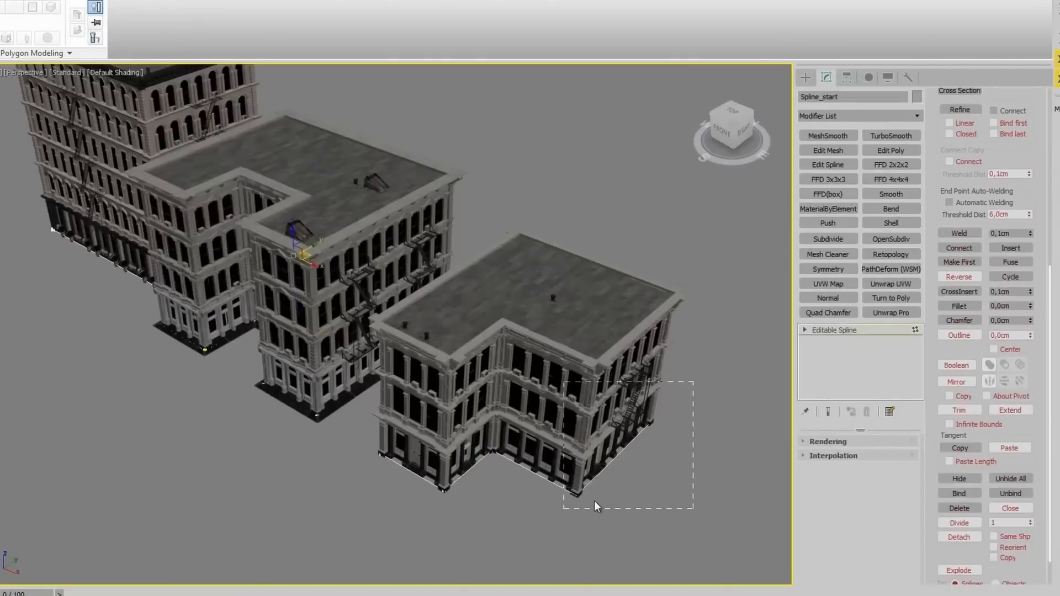
pyautogui.moveTo(595, 507); pyautogui.dragTo(359, 380)
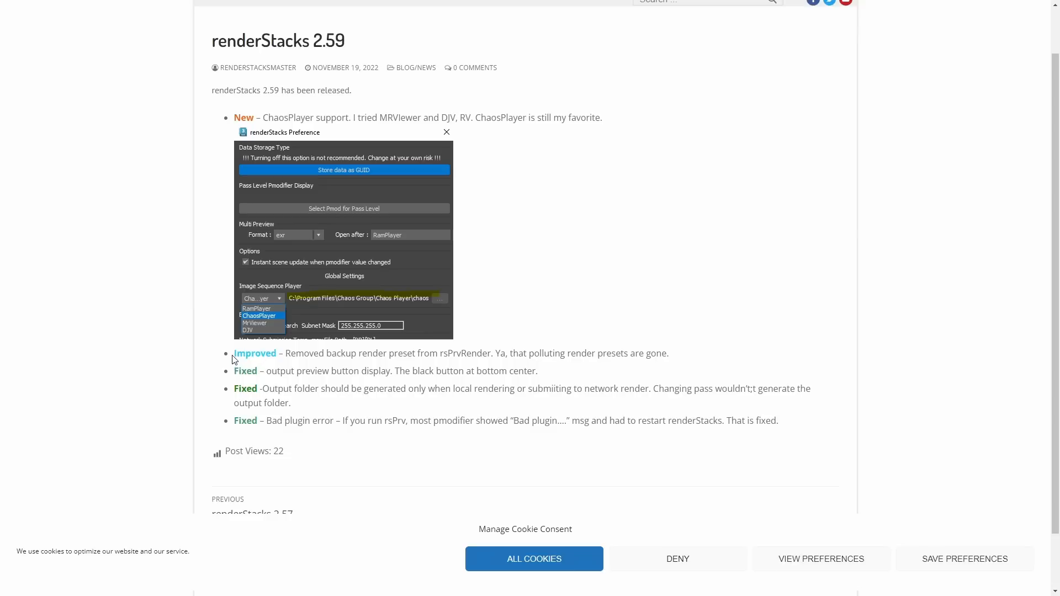
# - Highlight 'Improved – Removed backup render preset from rsPrvRender' in the 2.59 post
pyautogui.moveTo(235, 353); pyautogui.dragTo(668, 353)
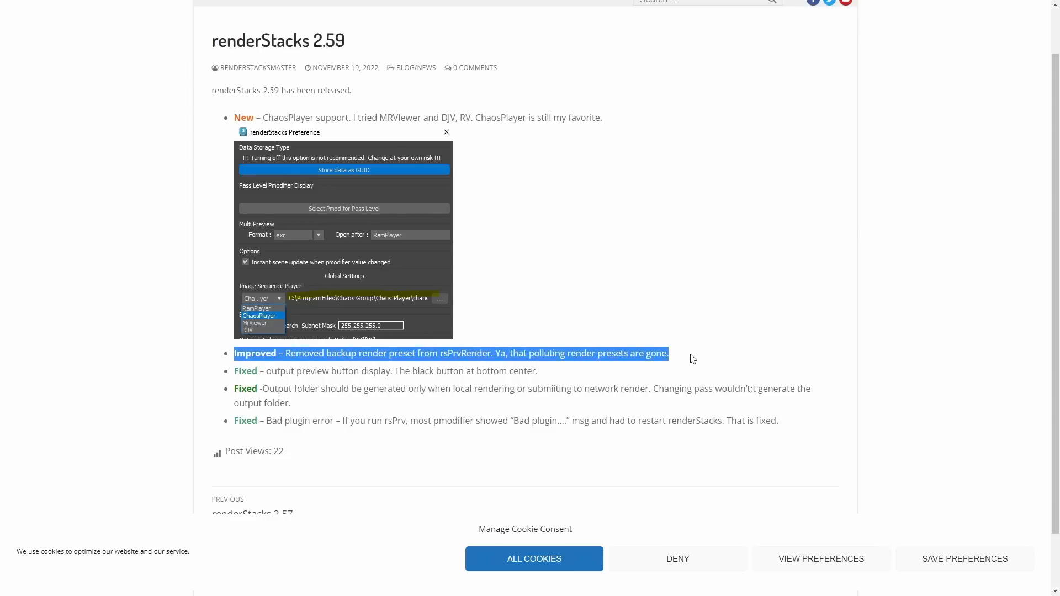
pyautogui.moveTo(292, 366)
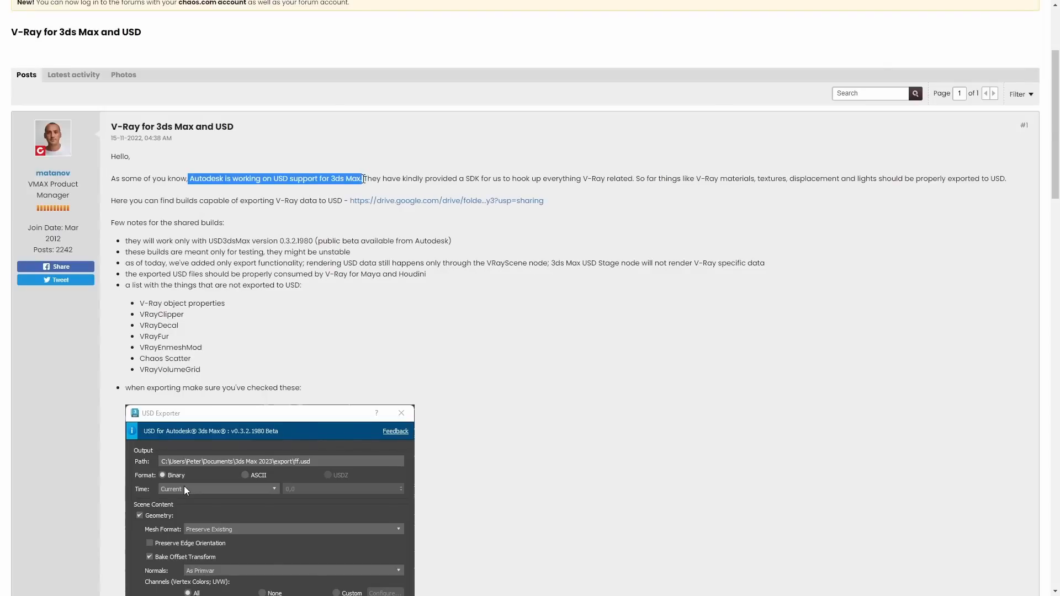
# - Highlight the Autodesk USD support and exported V-Ray data sentences, then scroll to the screenshot
pyautogui.moveTo(364, 179); pyautogui.dragTo(617, 179)
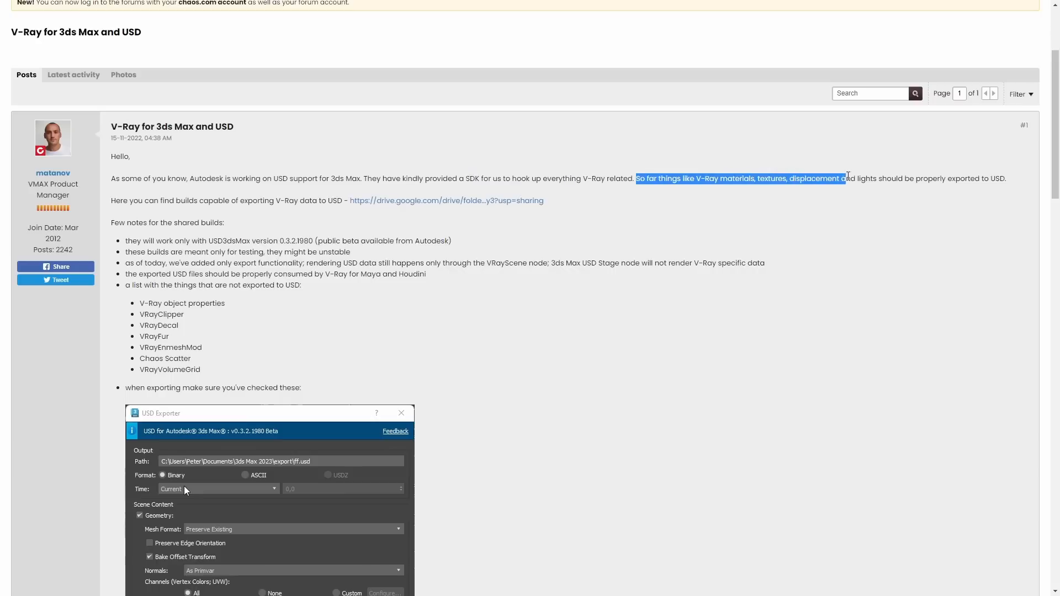
pyautogui.moveTo(846, 178); pyautogui.dragTo(1007, 178)
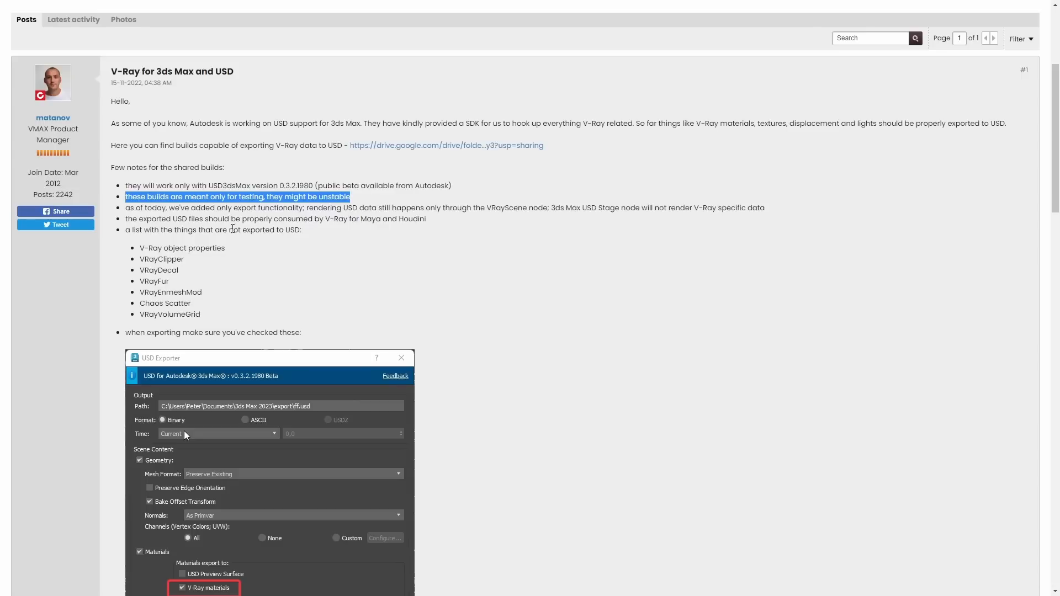
pyautogui.moveTo(400, 244)
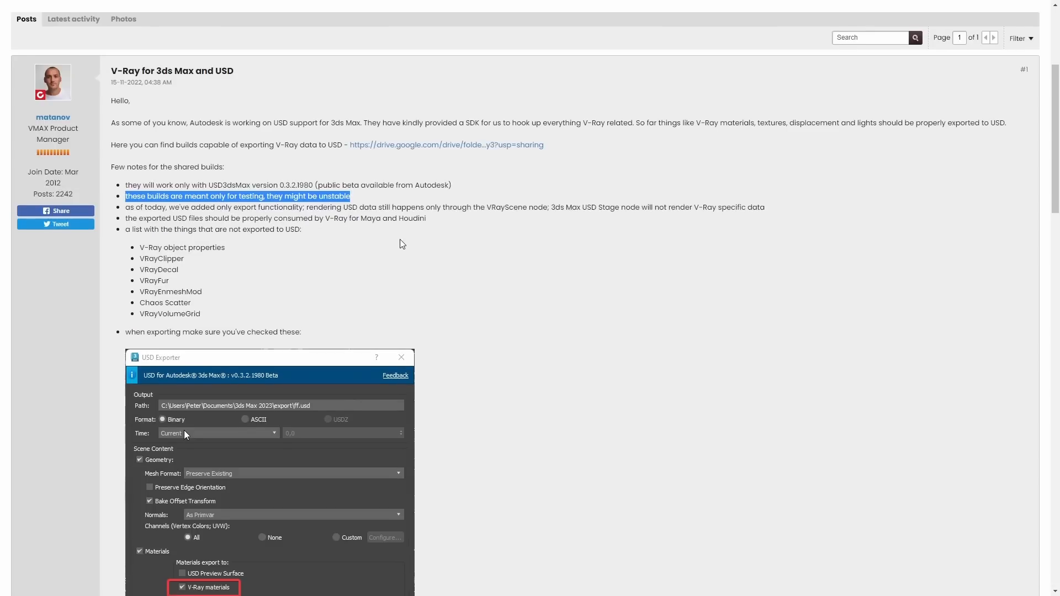
pyautogui.scroll(-3)
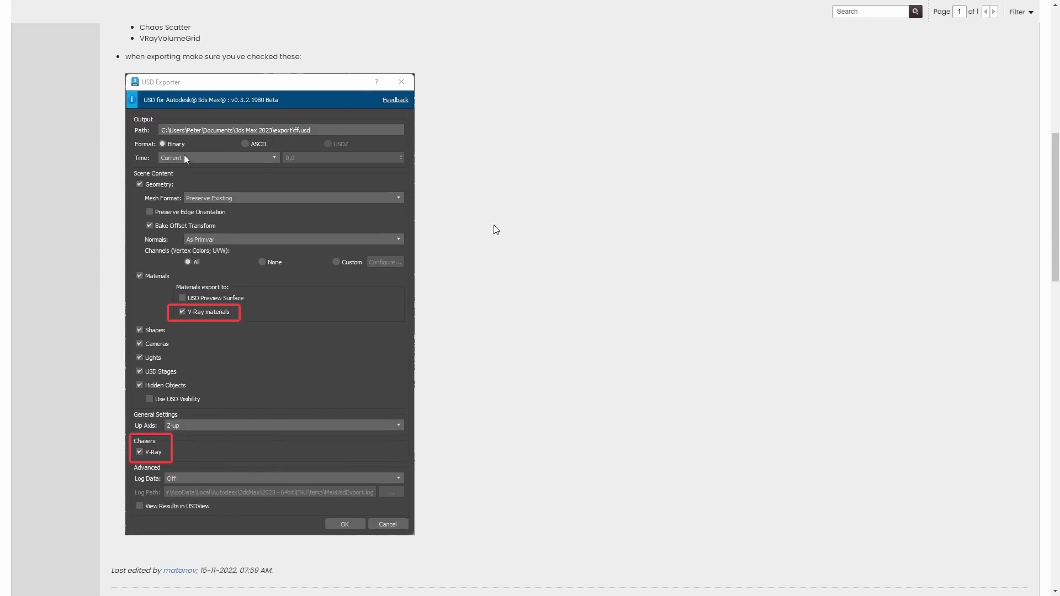
pyautogui.moveTo(609, 231)
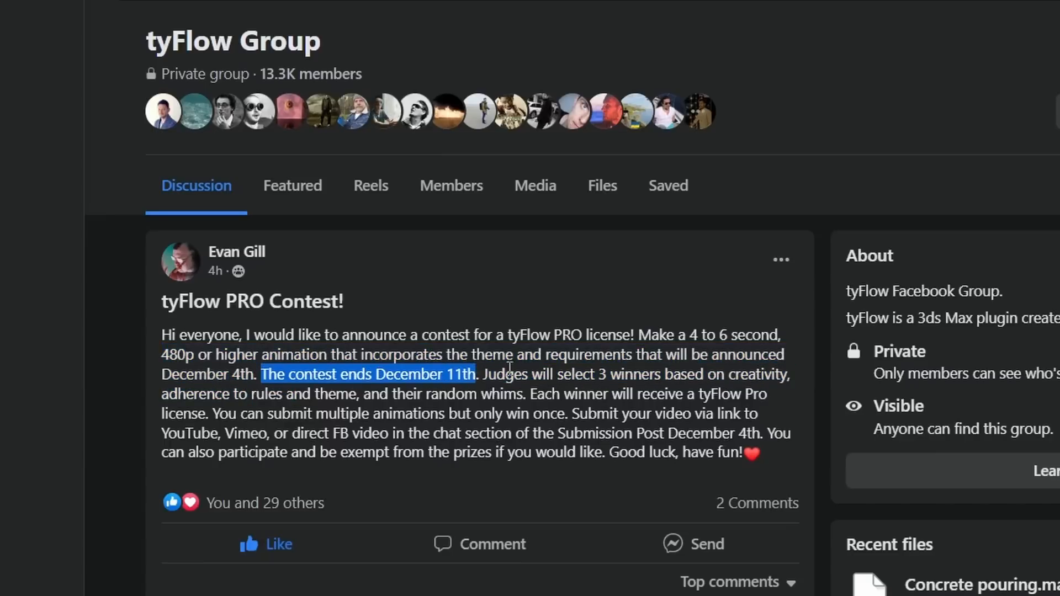
# - Highlight the judging, three-winners and tyFlow Pro license prize sentences
pyautogui.moveTo(480, 374); pyautogui.dragTo(737, 394)
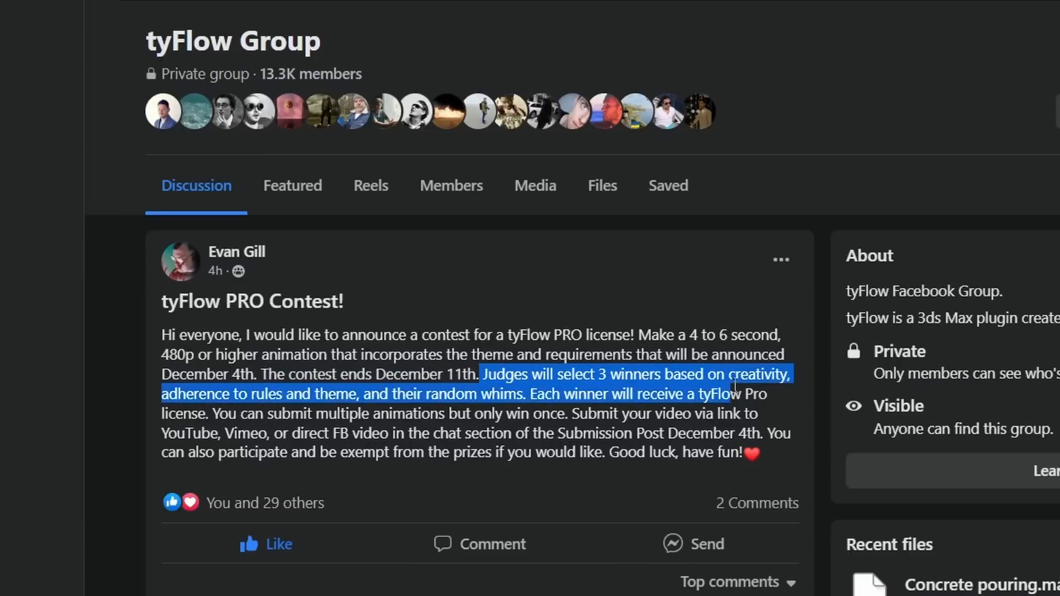
pyautogui.moveTo(767, 393); pyautogui.dragTo(307, 394)
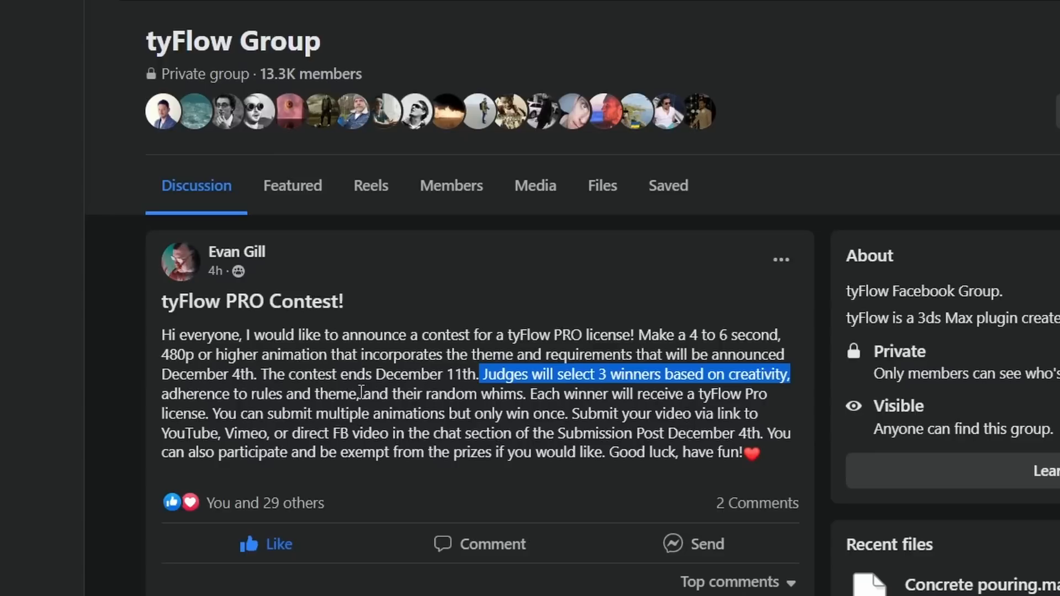
pyautogui.moveTo(532, 394)
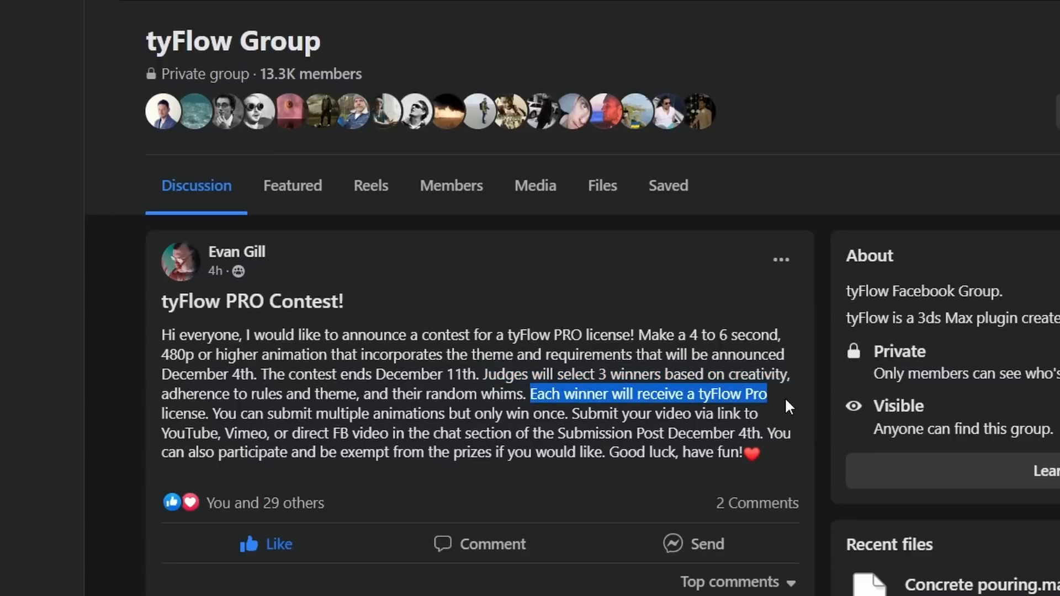
pyautogui.moveTo(784, 406); pyautogui.dragTo(210, 413)
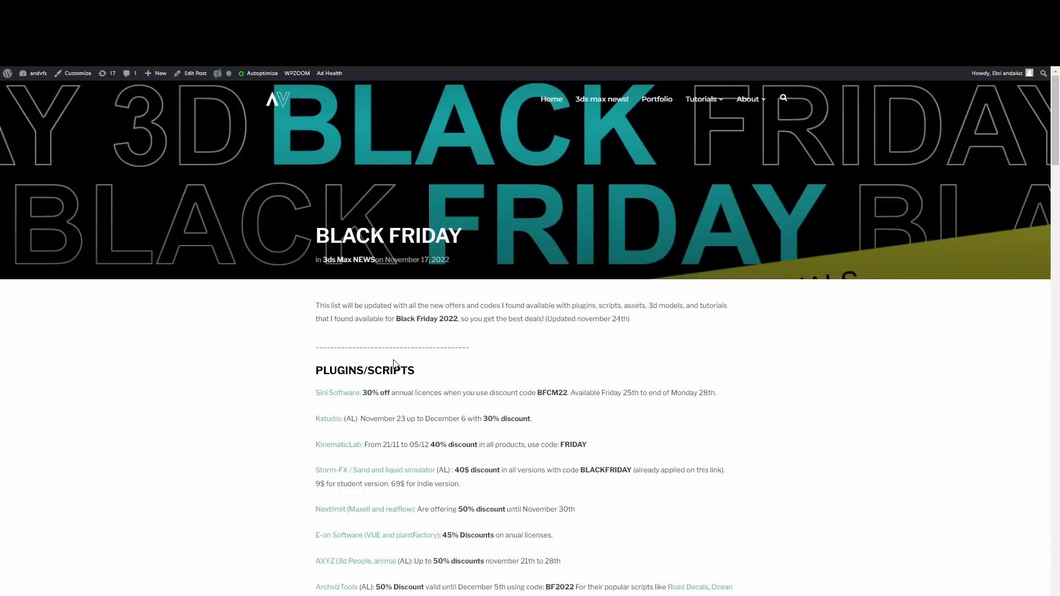
pyautogui.moveTo(341, 337)
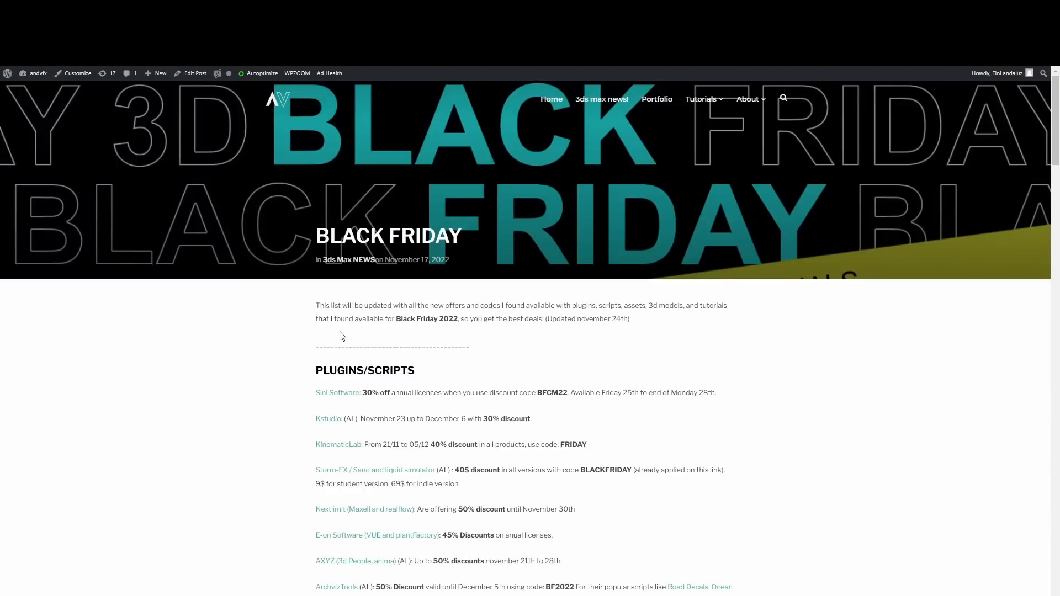
# - Scroll through plugins and assets down to the Domestika, CreativeLighting and Arrimus deals
pyautogui.scroll(-3)
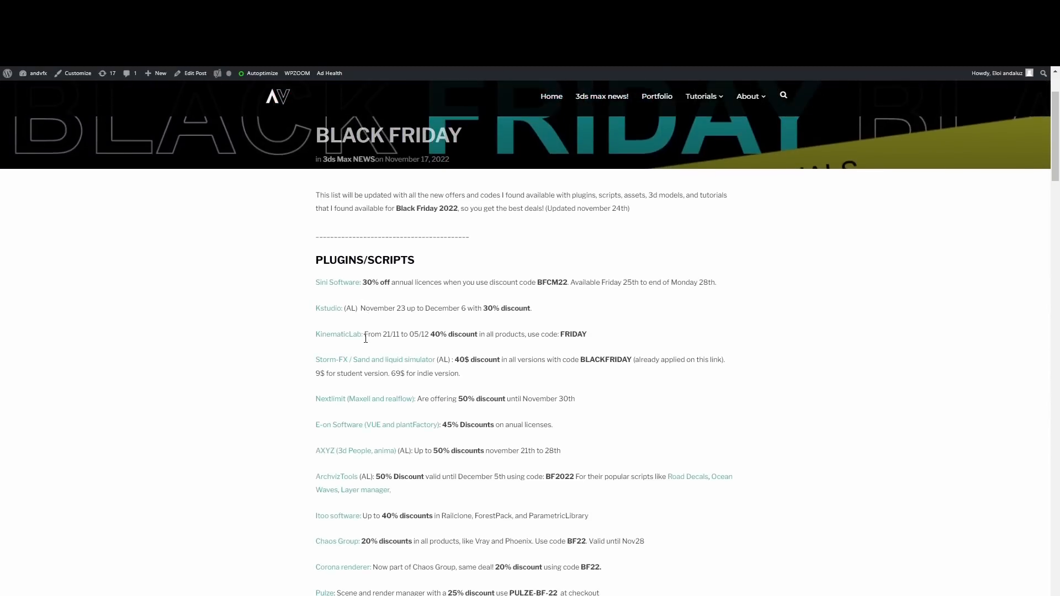
pyautogui.scroll(-3)
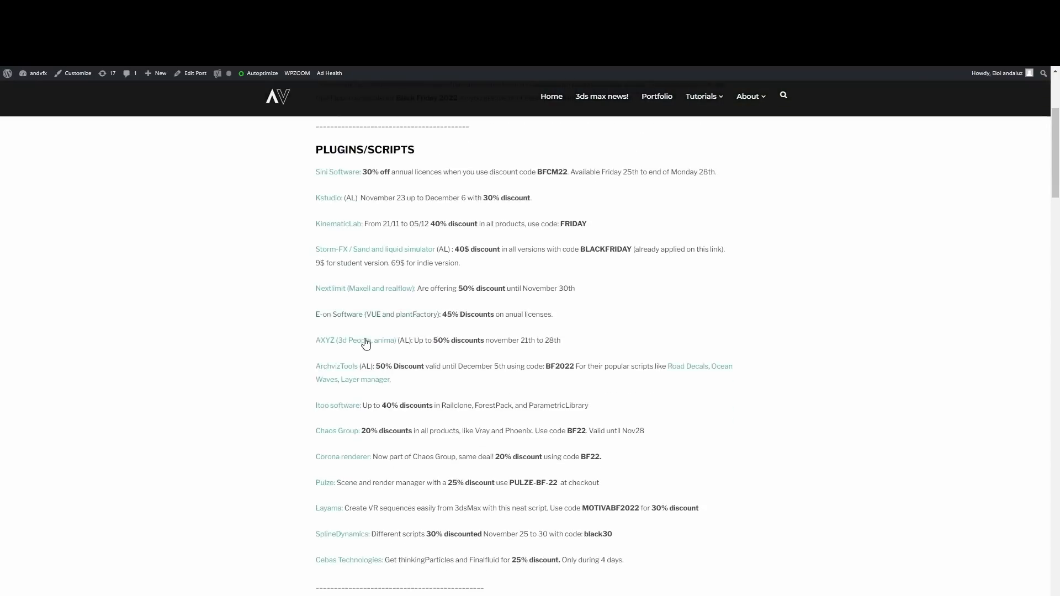
pyautogui.scroll(-3)
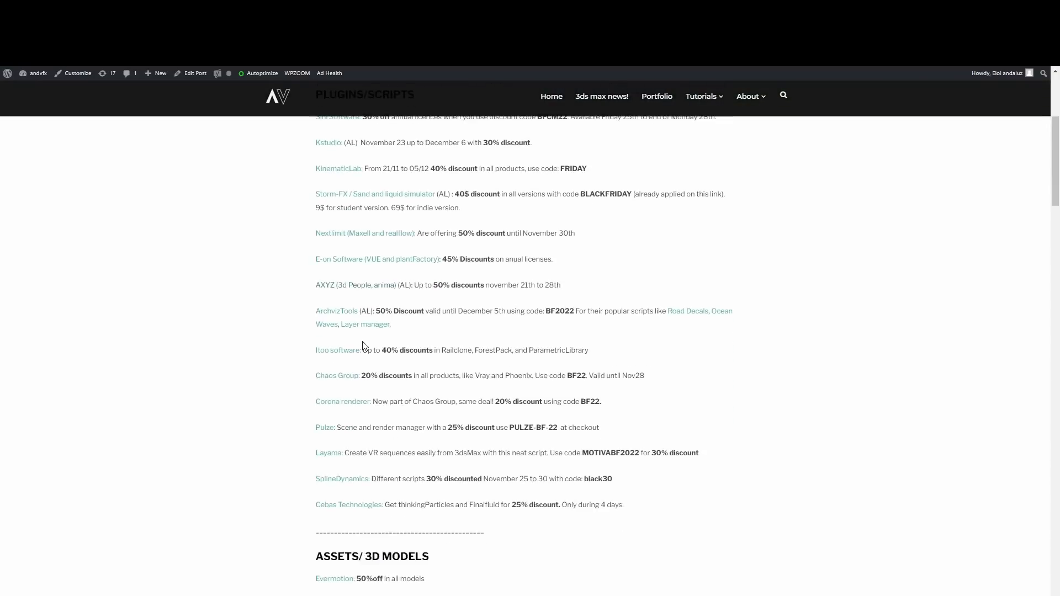
pyautogui.scroll(-3)
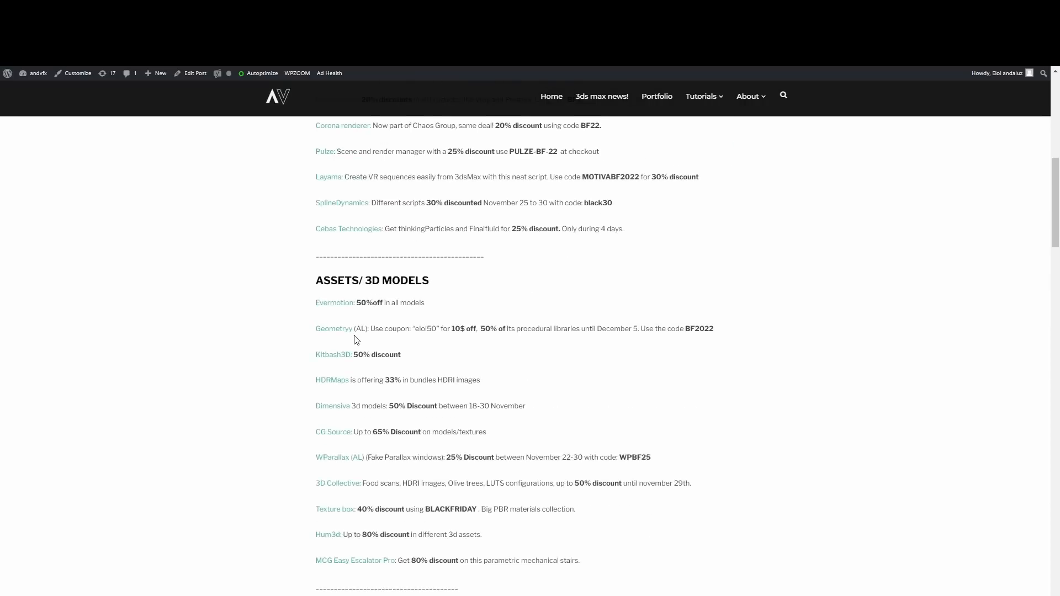
pyautogui.scroll(-3)
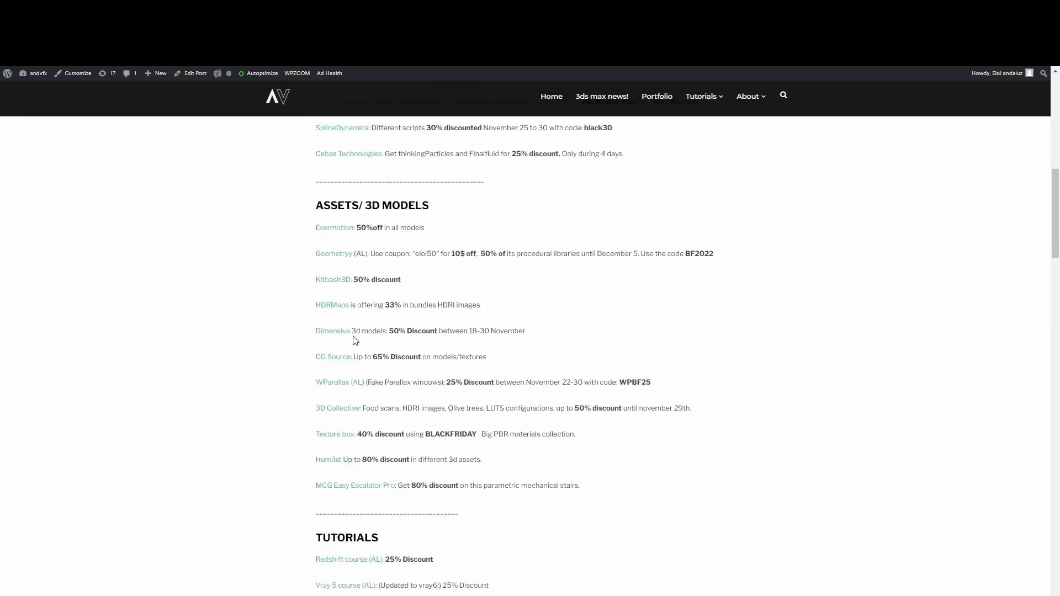
pyautogui.scroll(-3)
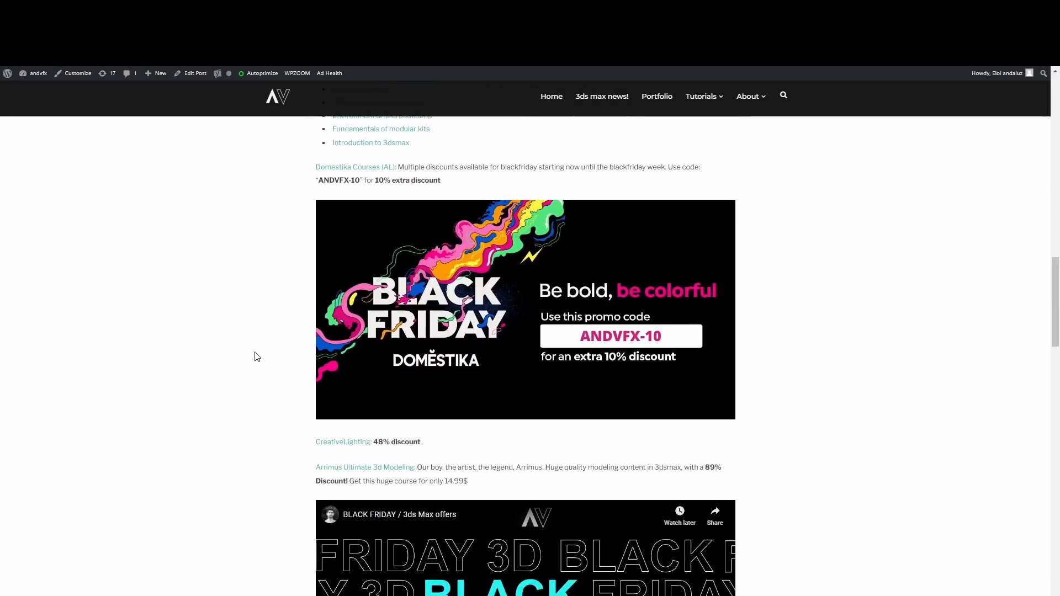
pyautogui.scroll(-3)
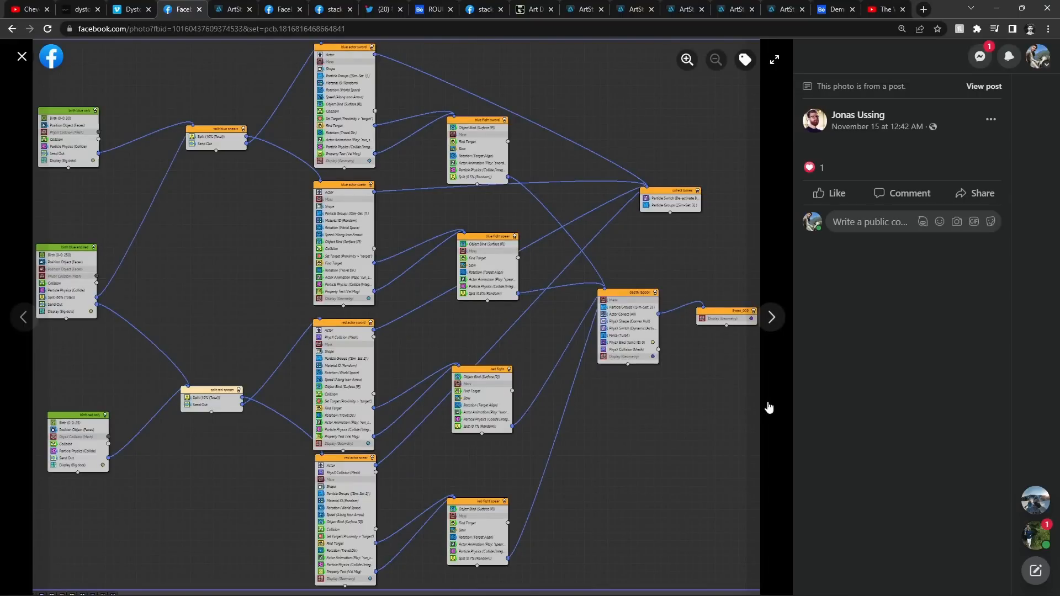
# - Switch to the tab with the Telecommunications base artwork
pyautogui.click(235, 9)
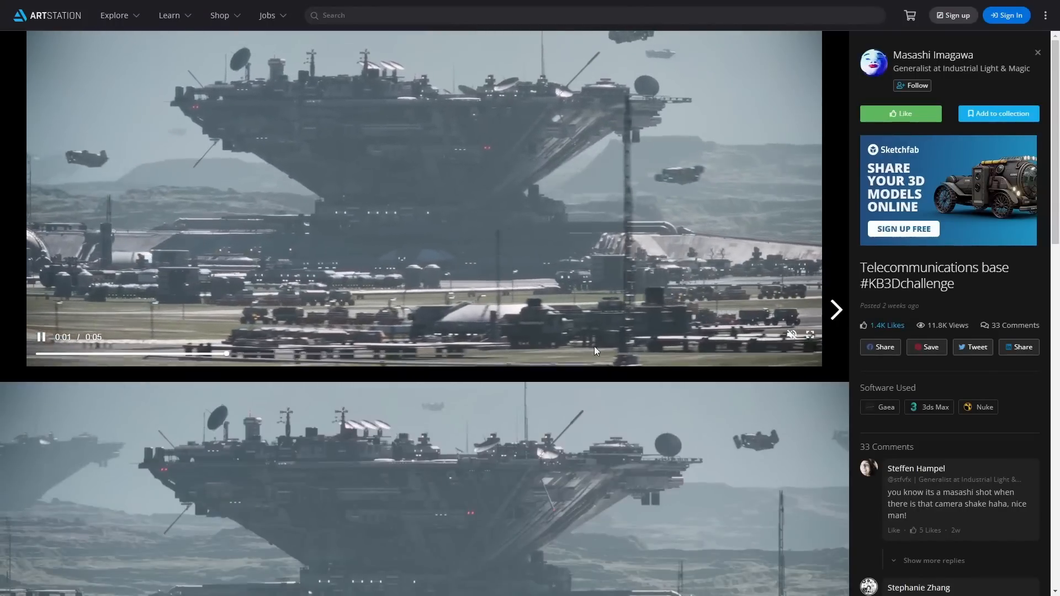
# - Play the Telecommunications base #KB3Dchallenge animation
pyautogui.click(811, 334)
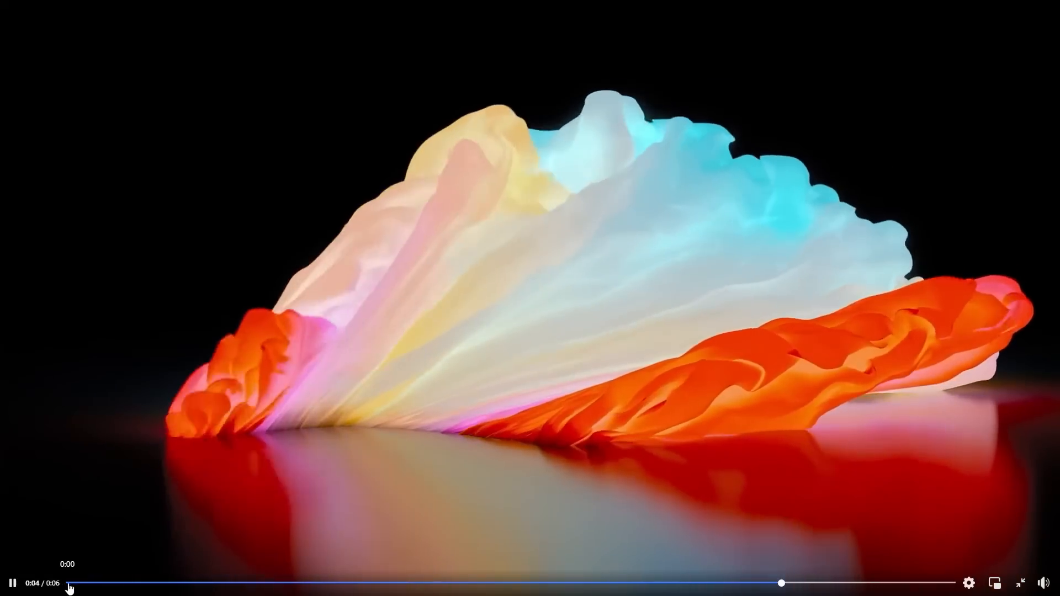
# - Restart the fluid sculpture clip from the beginning of the seek bar
pyautogui.click(1027, 584)
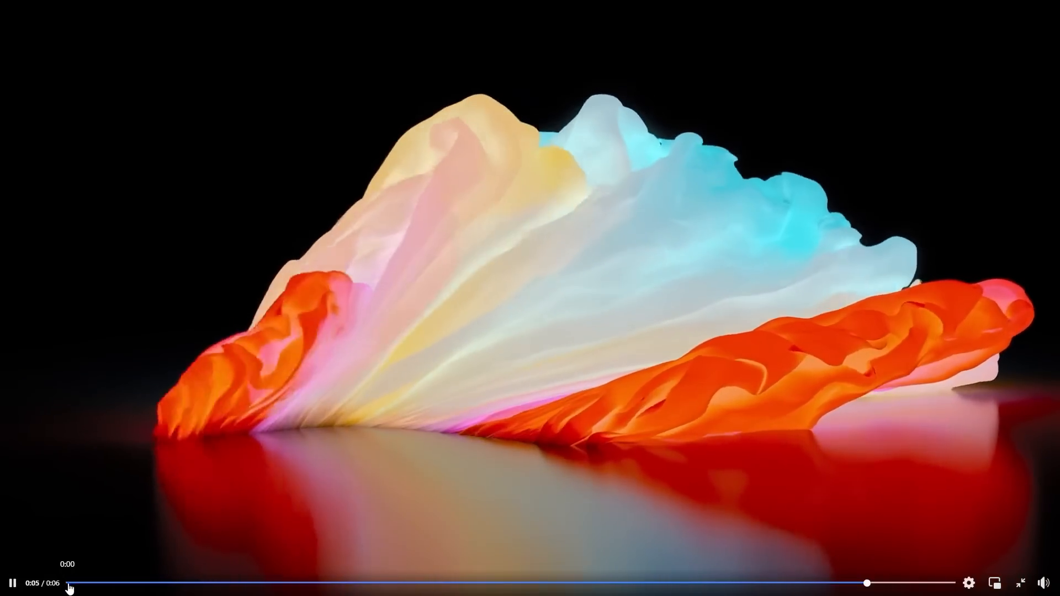
pyautogui.click(1025, 583)
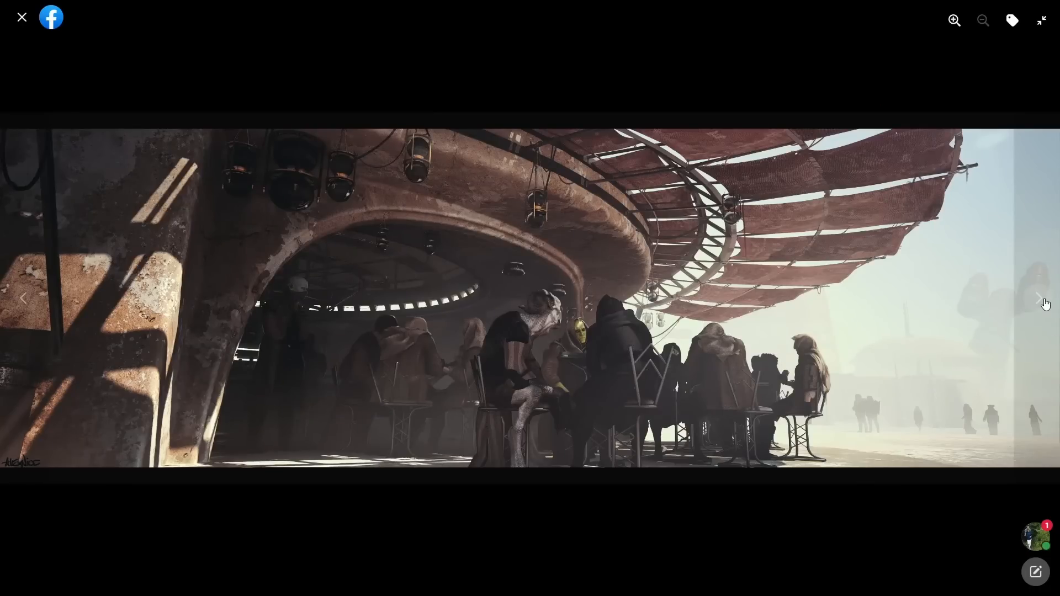
# - Browse the Obi-Wan concept art, including the camels and hangar, then highlight '3ds Max is the best generalist tool around'
pyautogui.click(1040, 298)
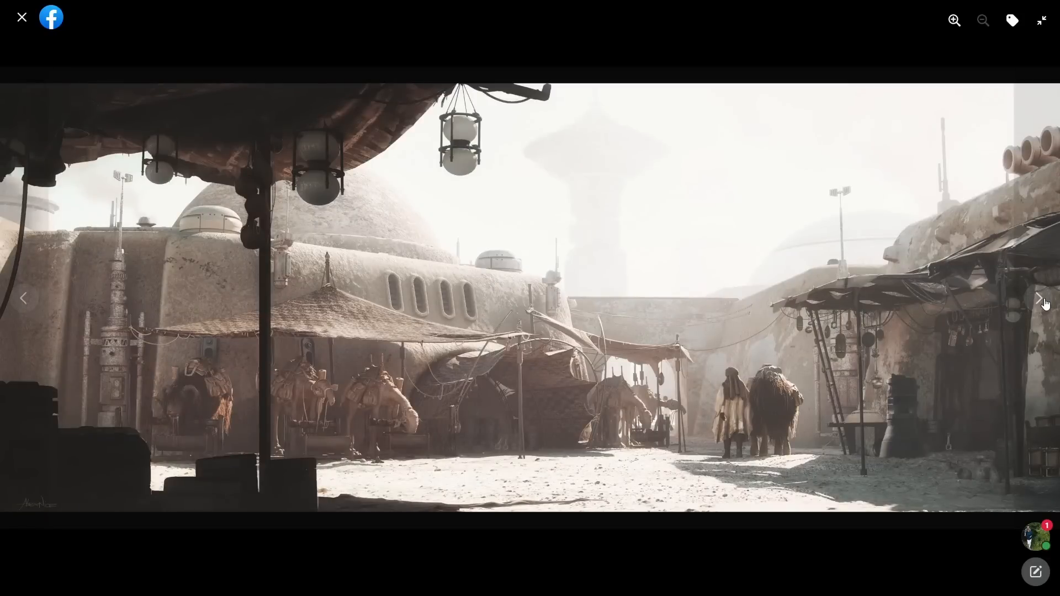
pyautogui.click(1040, 297)
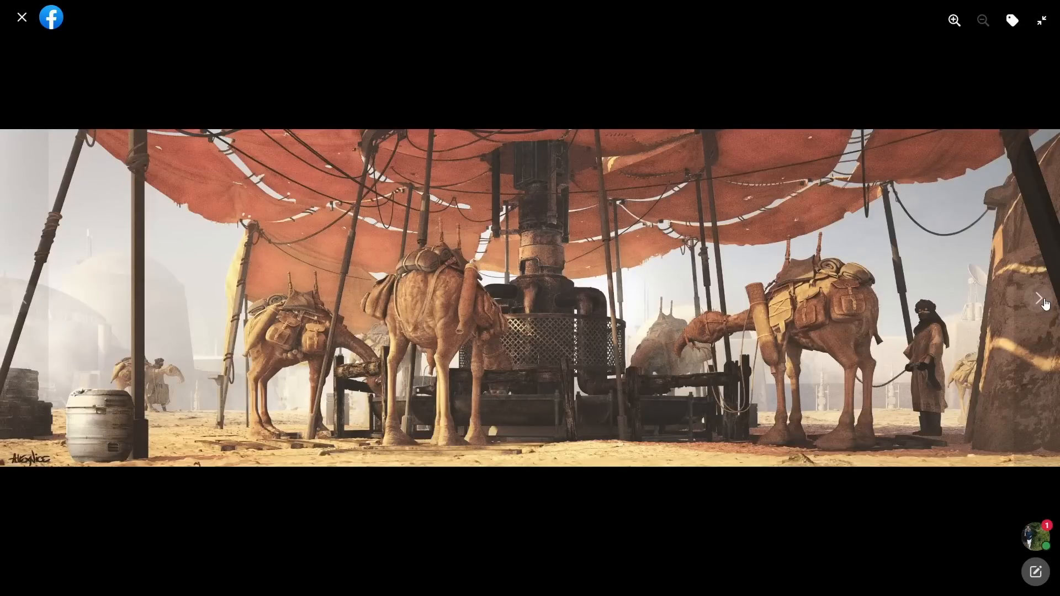
pyautogui.click(1039, 298)
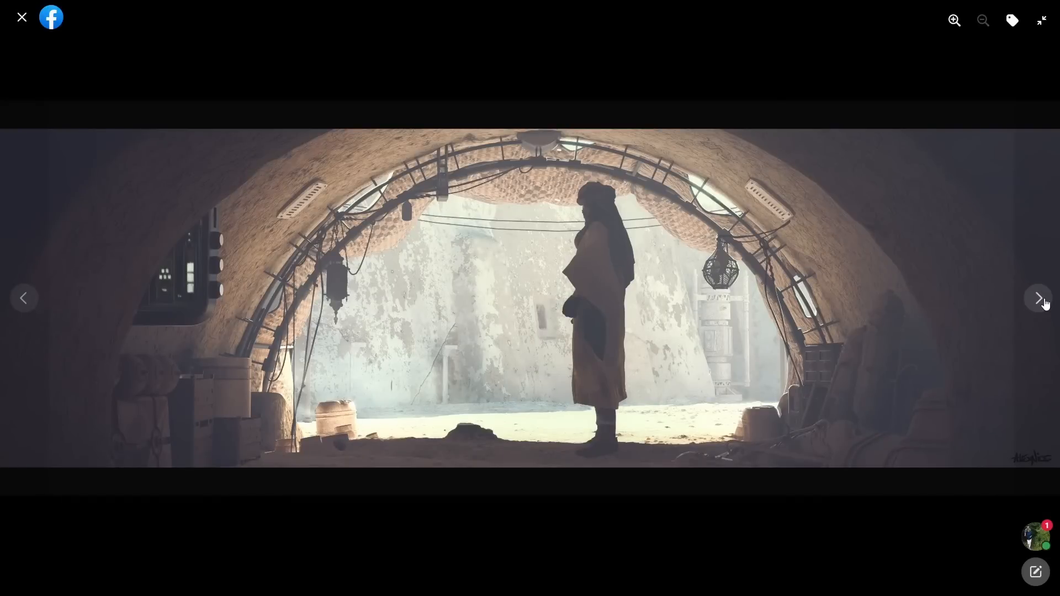
pyautogui.click(1040, 298)
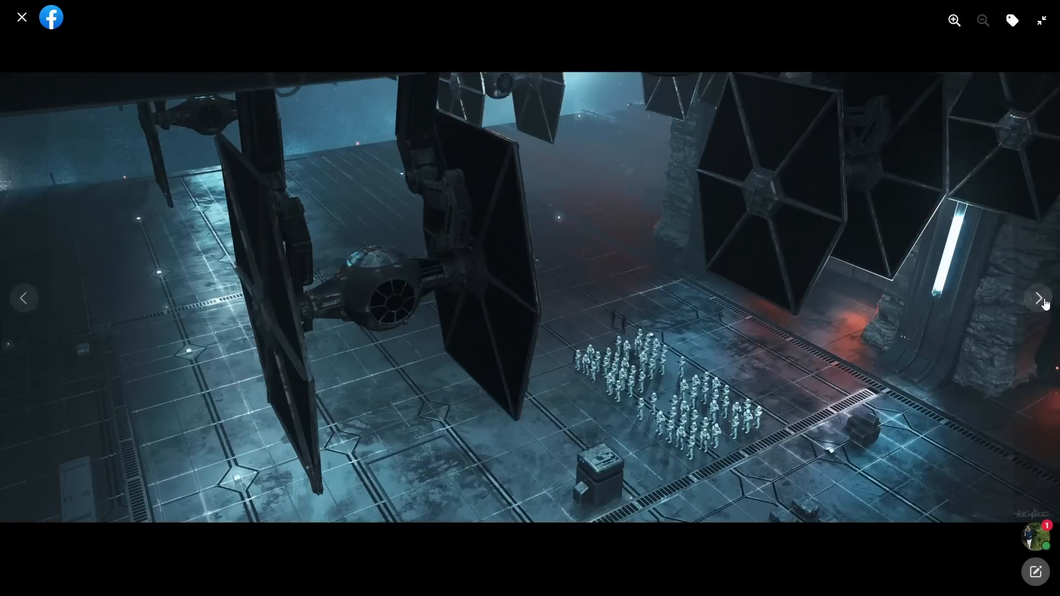
pyautogui.click(1040, 299)
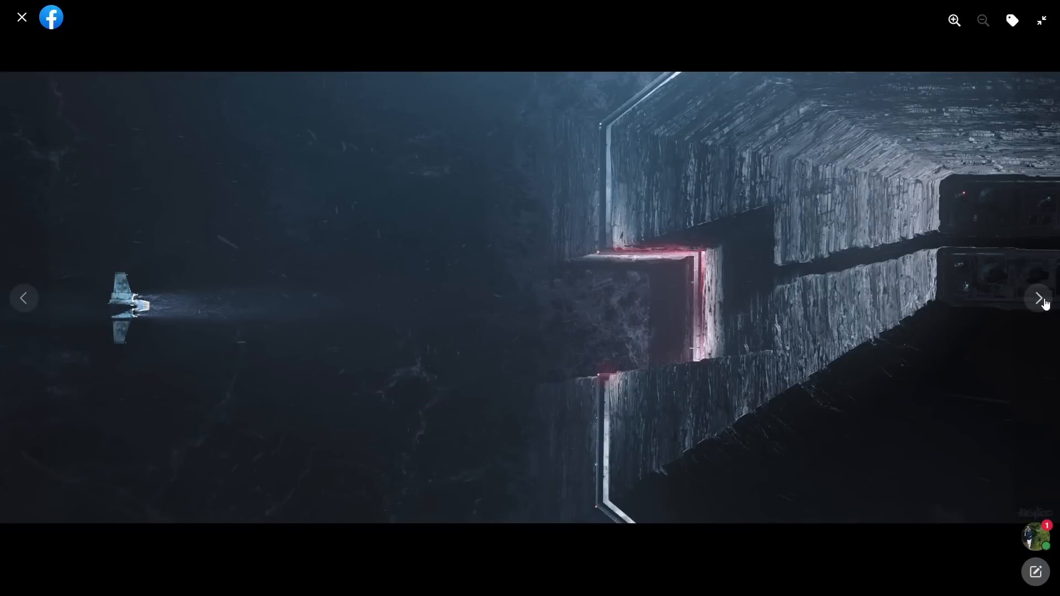
pyautogui.click(1040, 297)
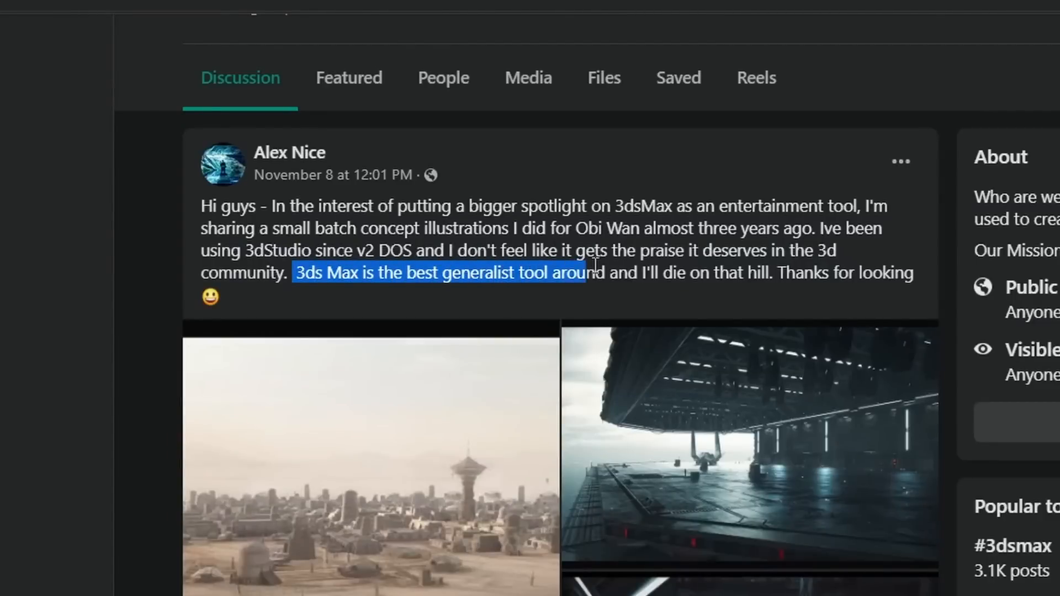
pyautogui.moveTo(609, 273); pyautogui.dragTo(761, 273)
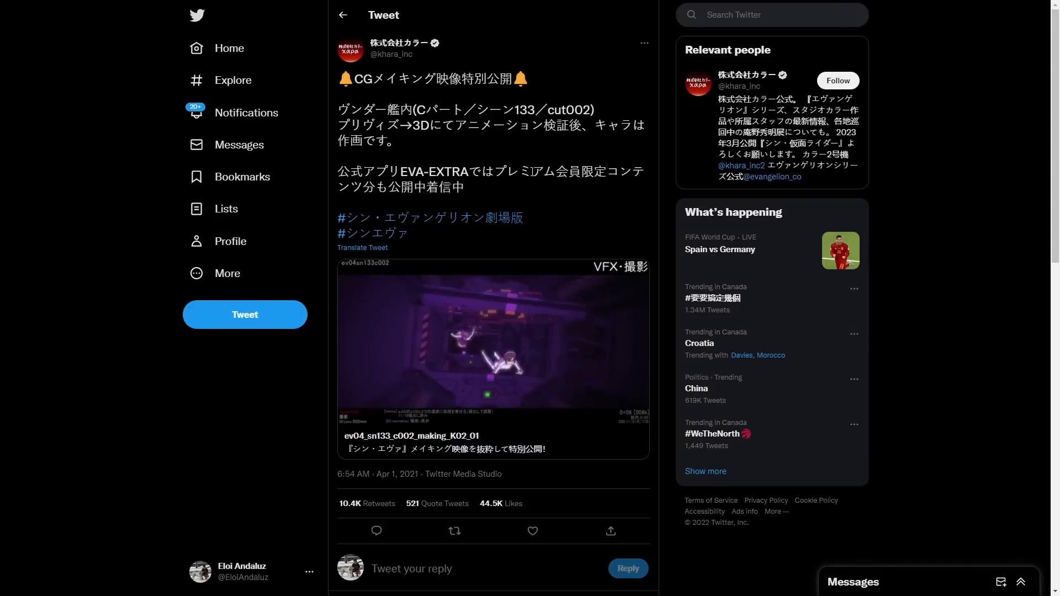
pyautogui.click(493, 341)
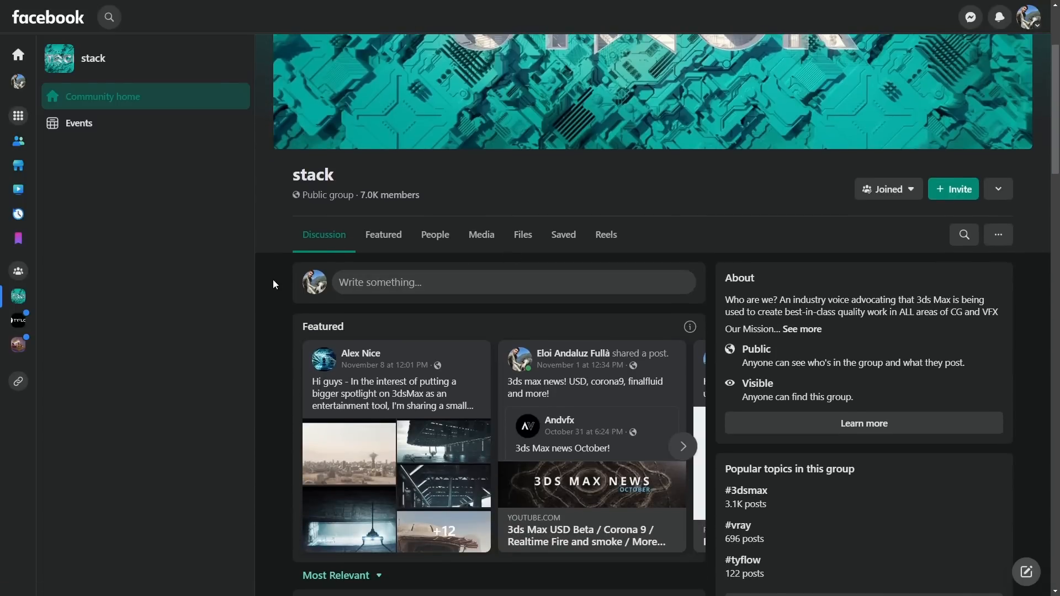
pyautogui.moveTo(327, 296)
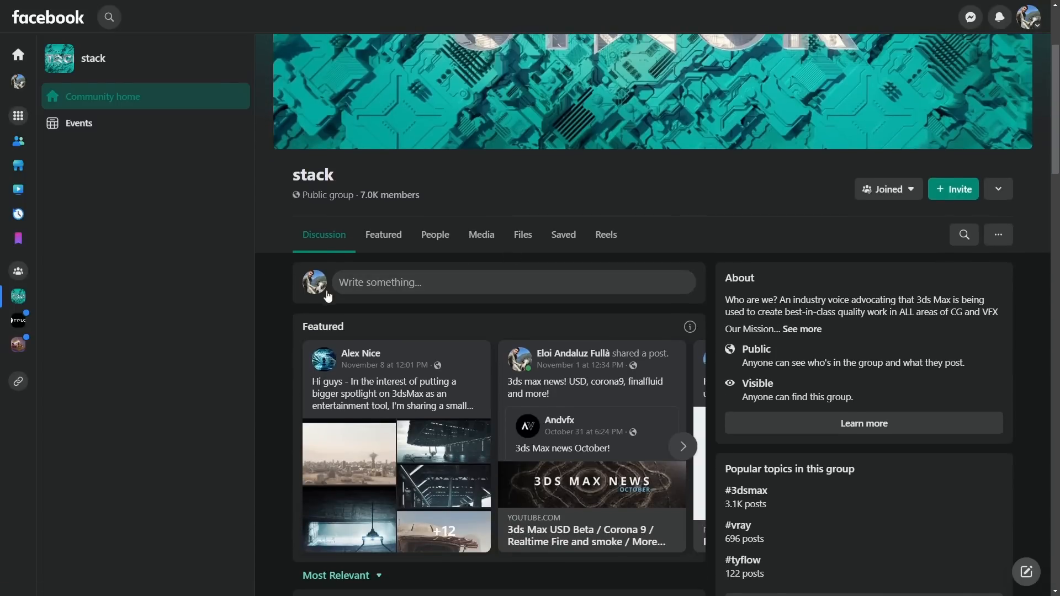
# - Scroll the stack group feed past Featured to the weathered rifle model post
pyautogui.scroll(-3)
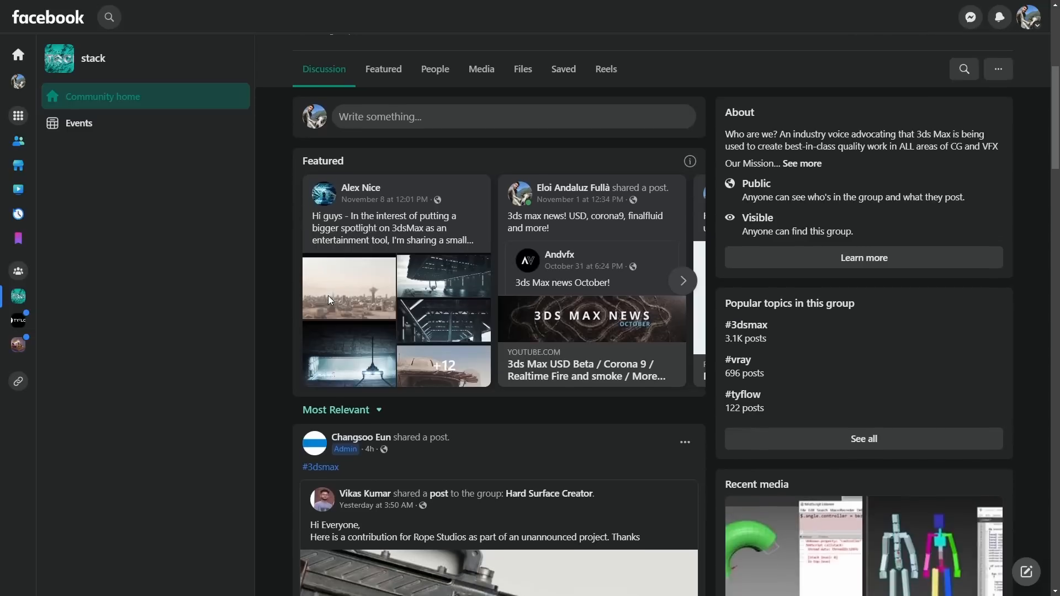
pyautogui.scroll(-3)
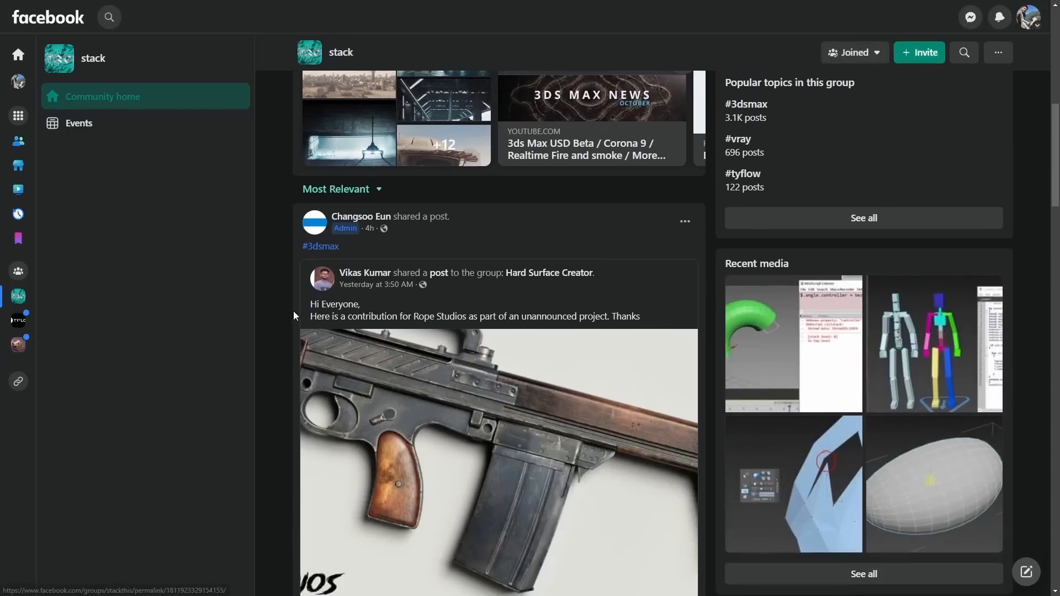
pyautogui.scroll(-3)
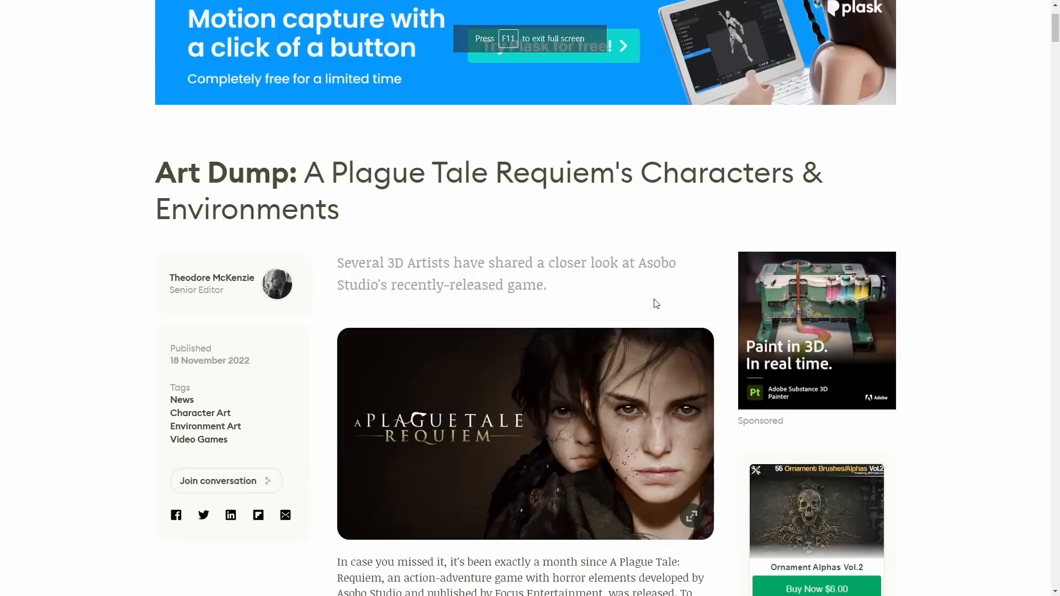
# - Scroll into the introduction of the Plague Tale Requiem Art Dump article
pyautogui.scroll(-3)
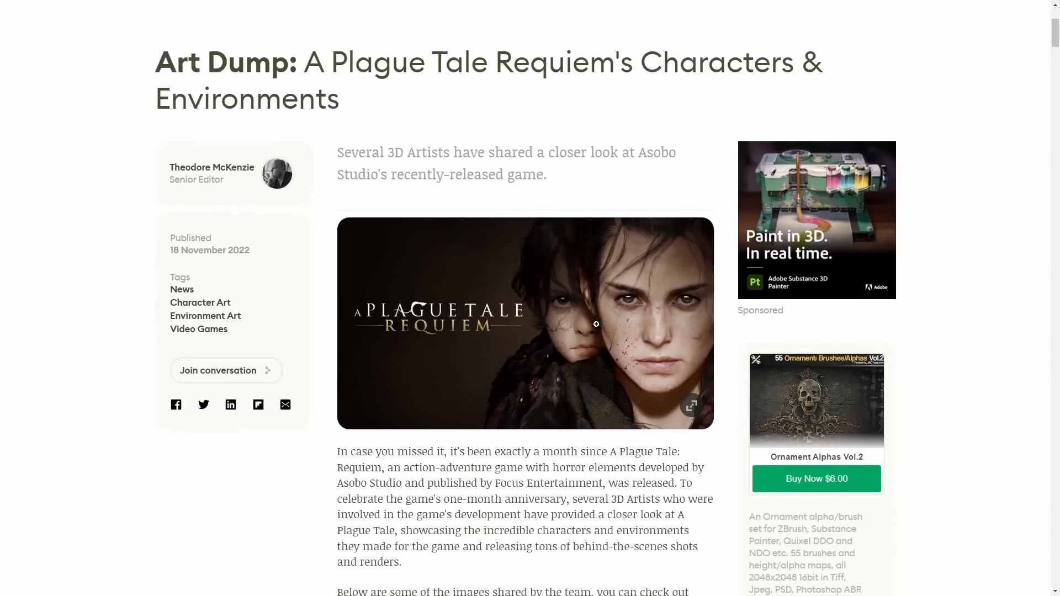
pyautogui.scroll(-3)
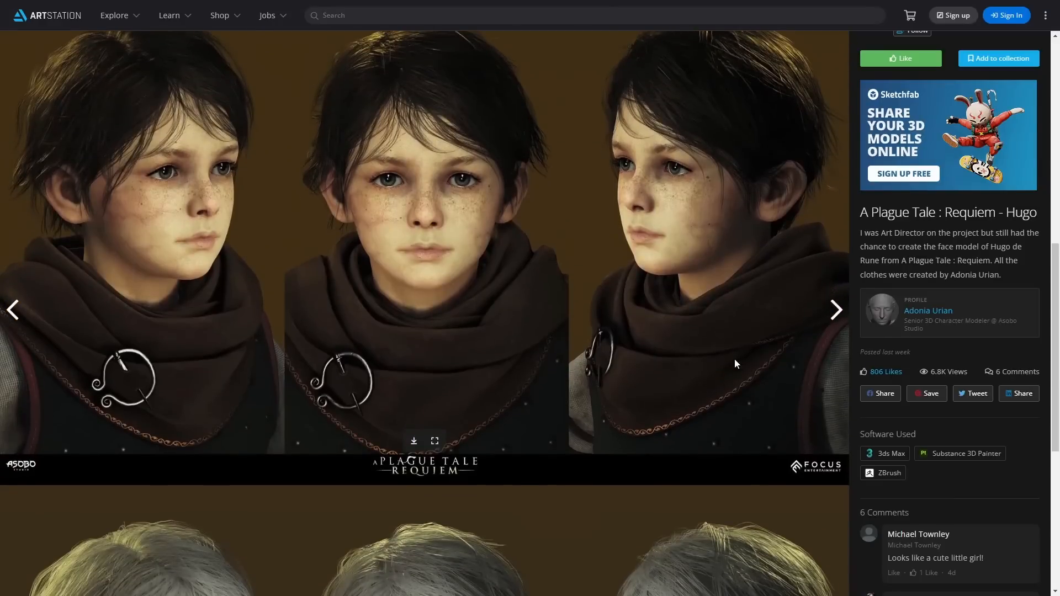
# - Scroll the Hugo project from the textured face renders down to the grey clay renders
pyautogui.scroll(-3)
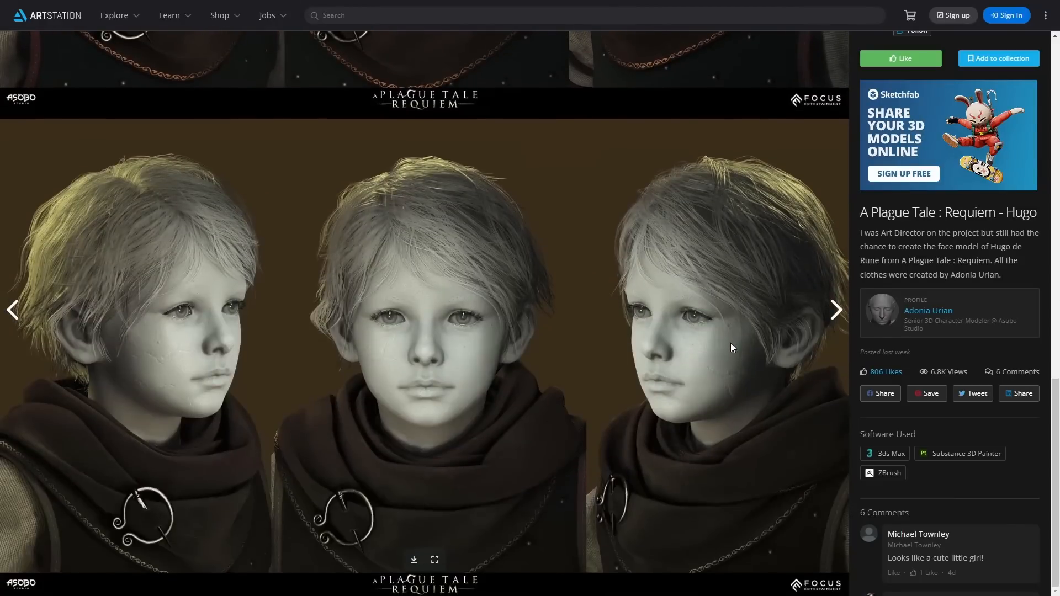
pyautogui.moveTo(682, 349)
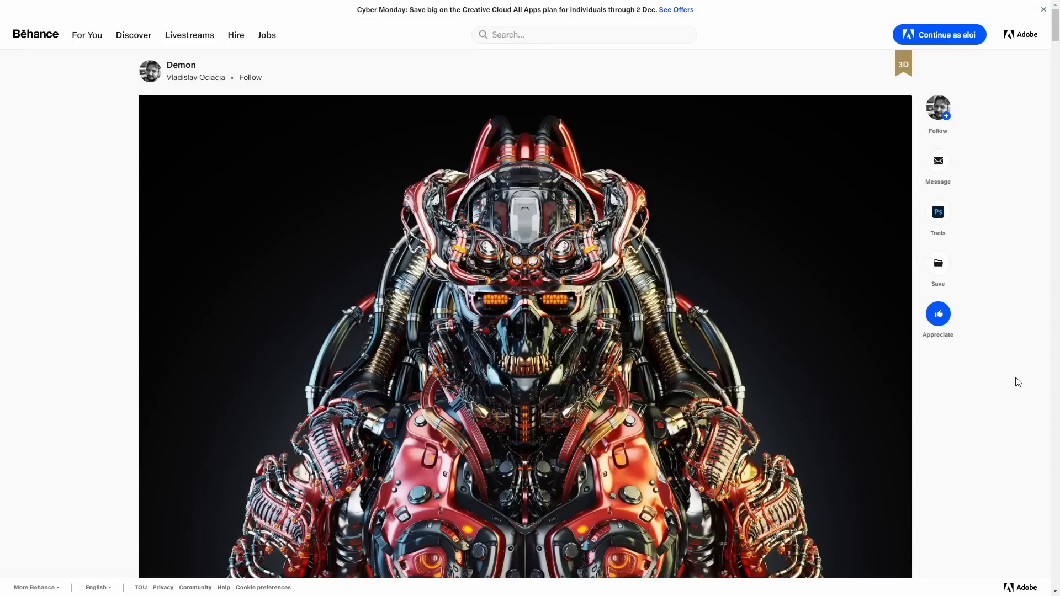
# - Scroll through the Demon project's views of the red chrome biomechanical skull robot
pyautogui.scroll(-3)
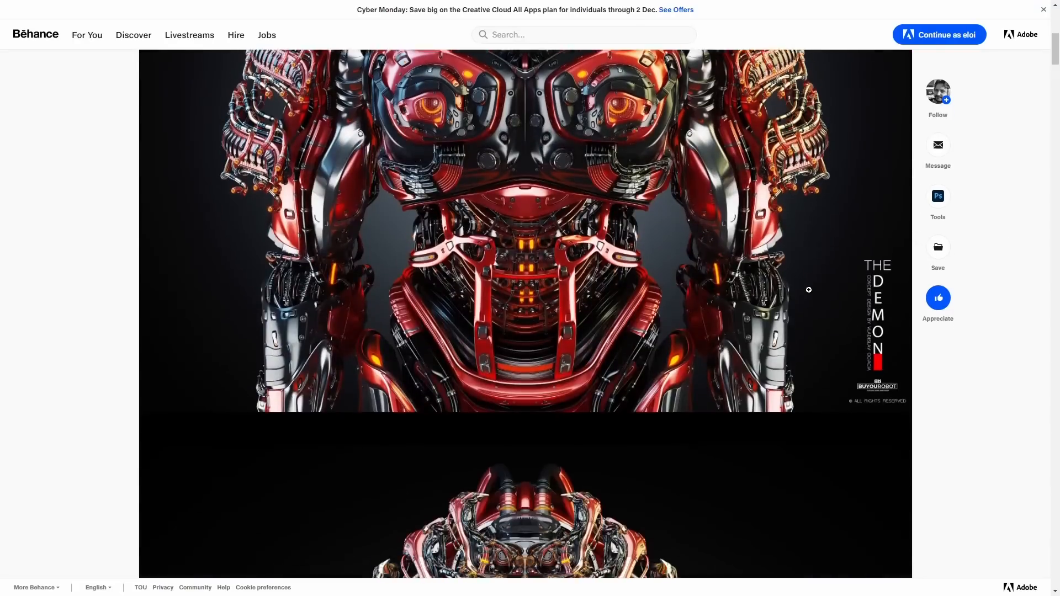
pyautogui.scroll(-3)
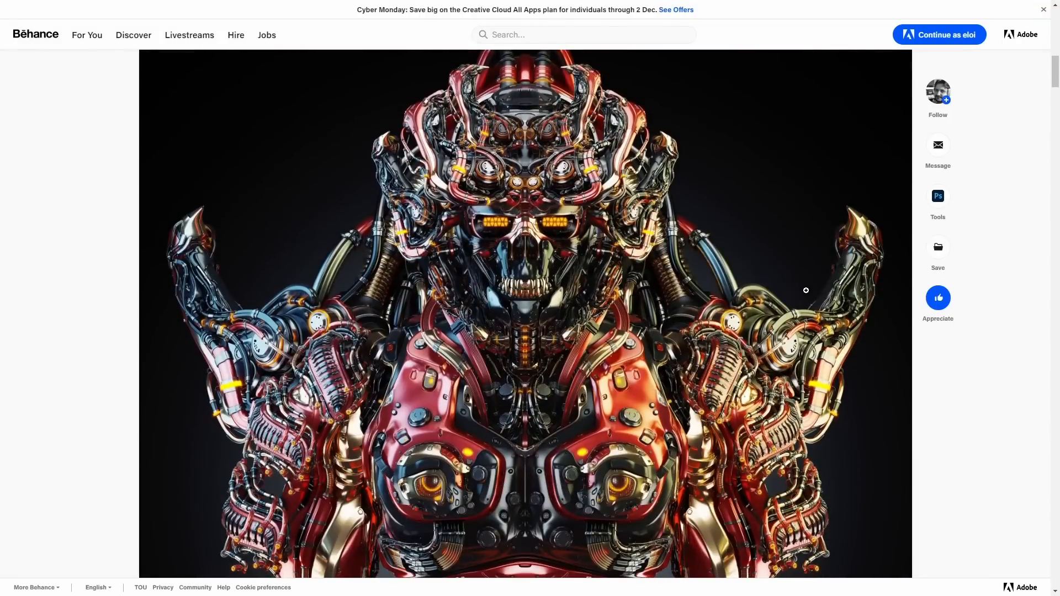
pyautogui.moveTo(811, 290)
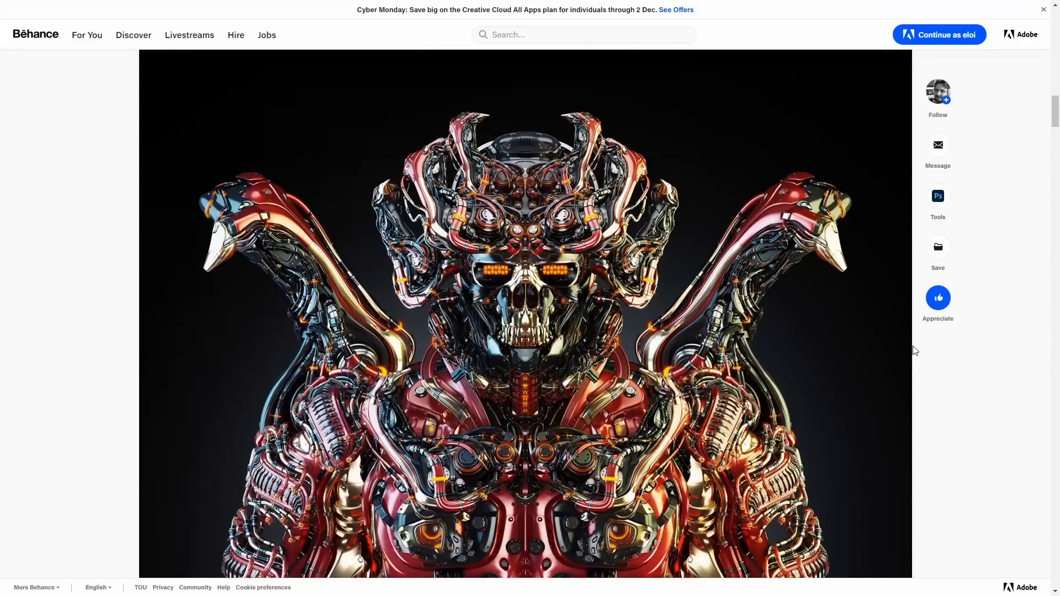
pyautogui.scroll(-3)
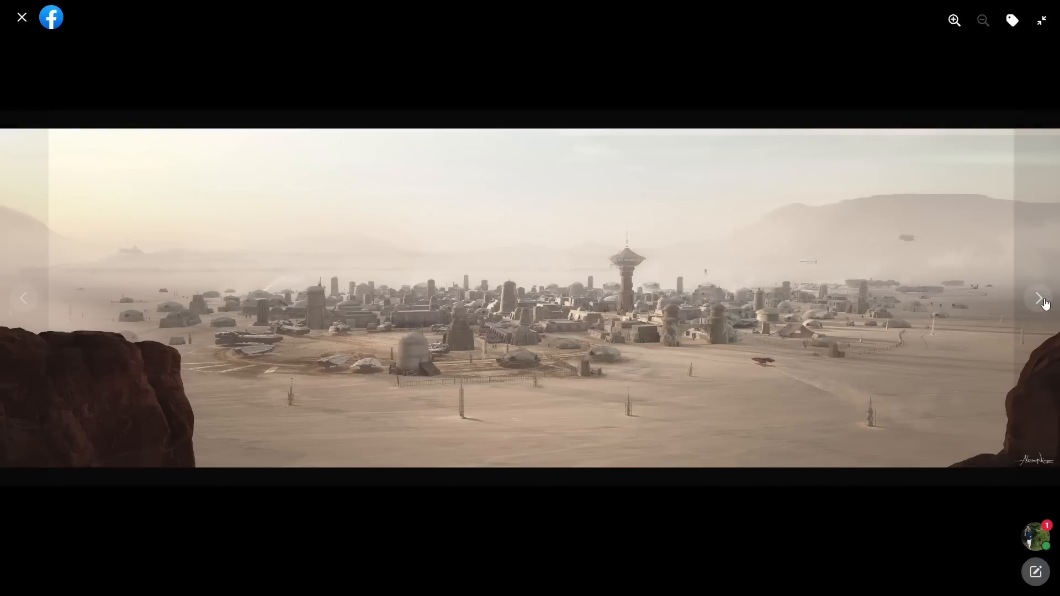
# - Advance from the desert settlement to the shuttle descending toward the lit hangar
pyautogui.click(1040, 298)
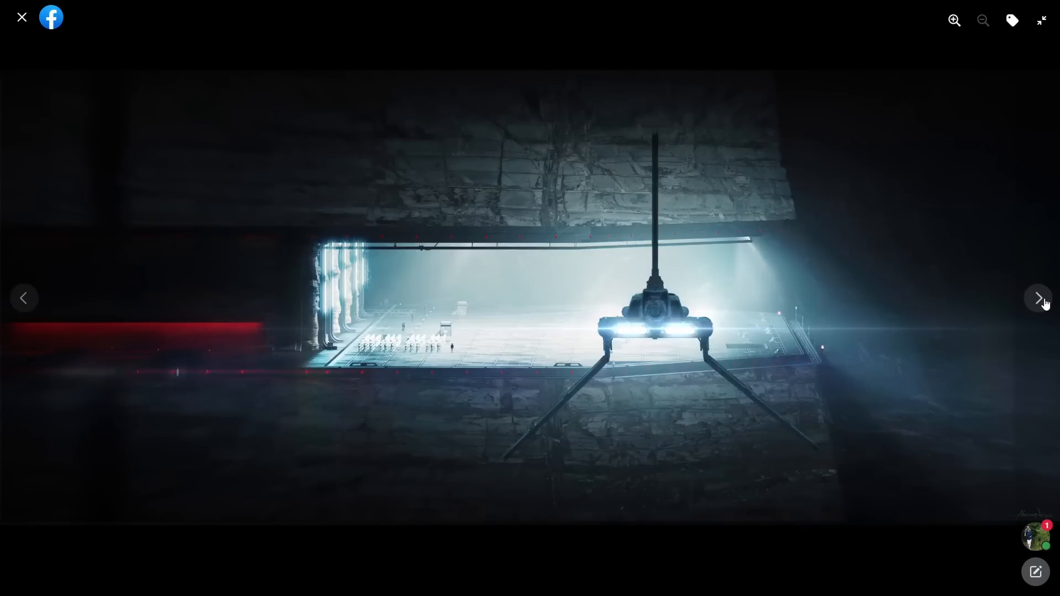